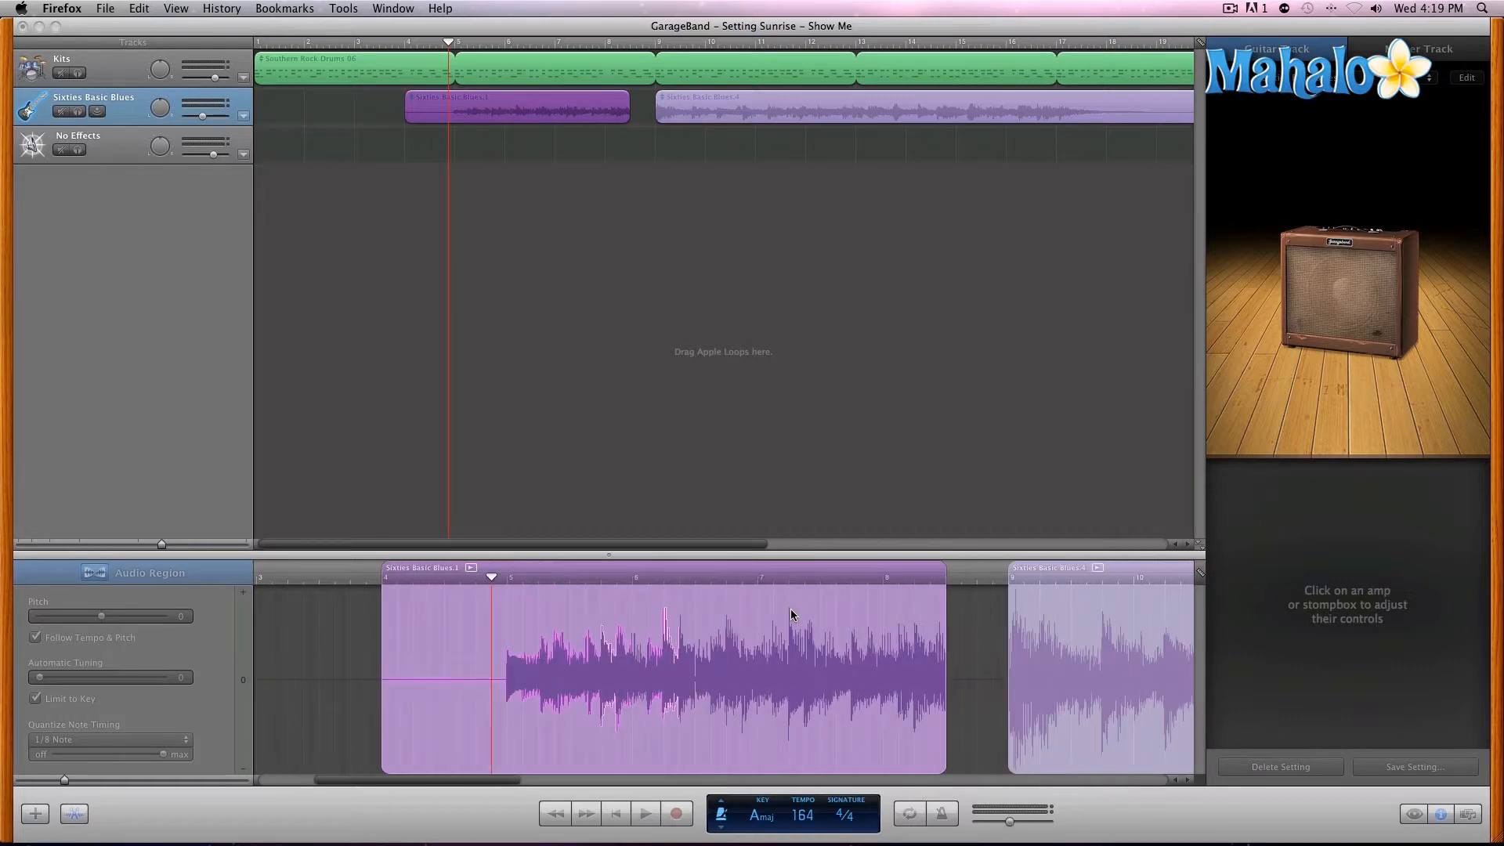
pyautogui.moveTo(738, 623)
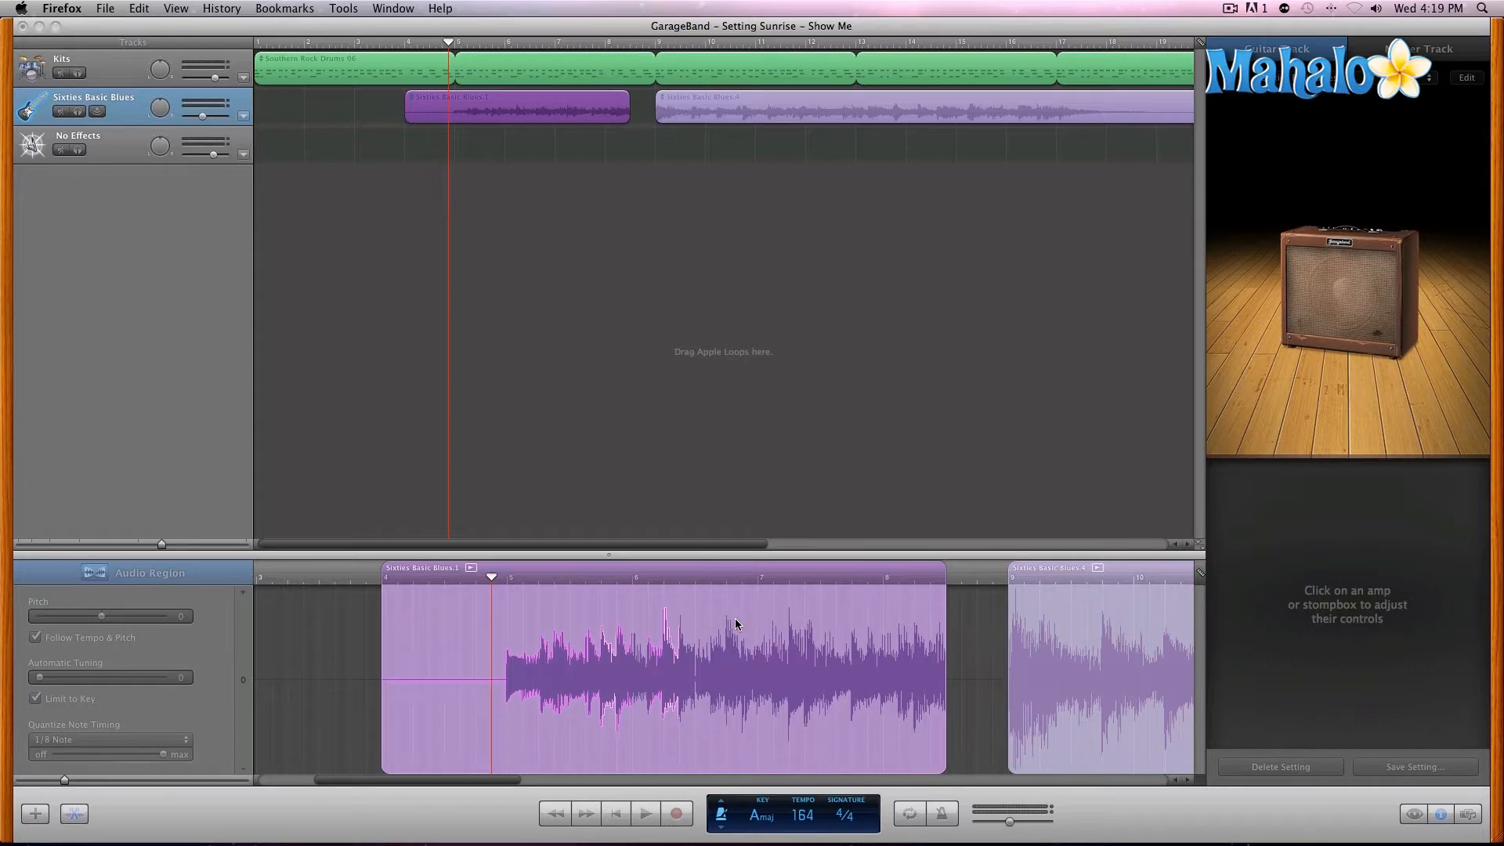
pyautogui.moveTo(712, 657)
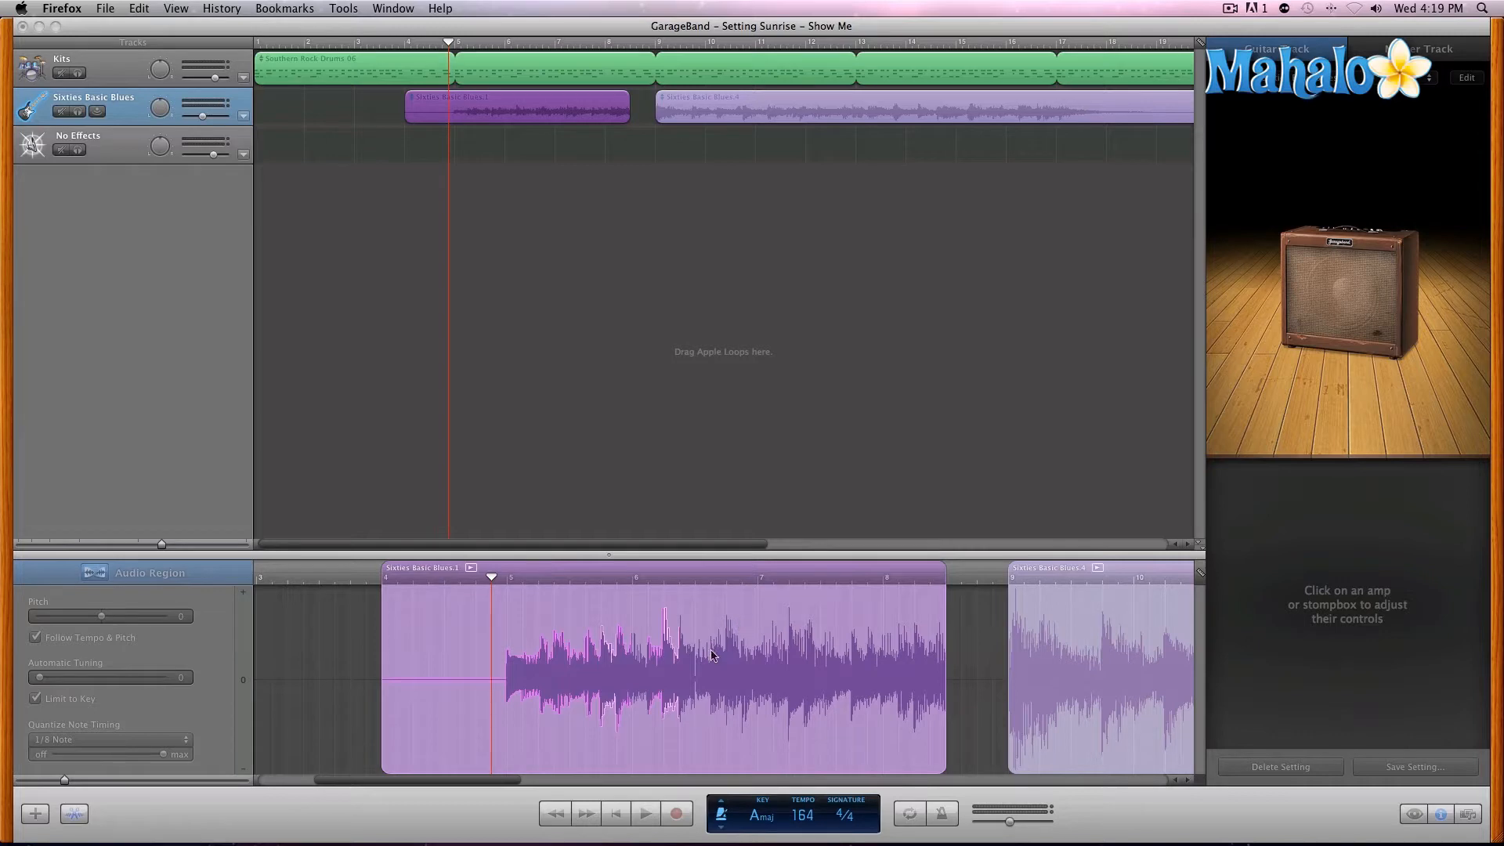
pyautogui.moveTo(711, 627)
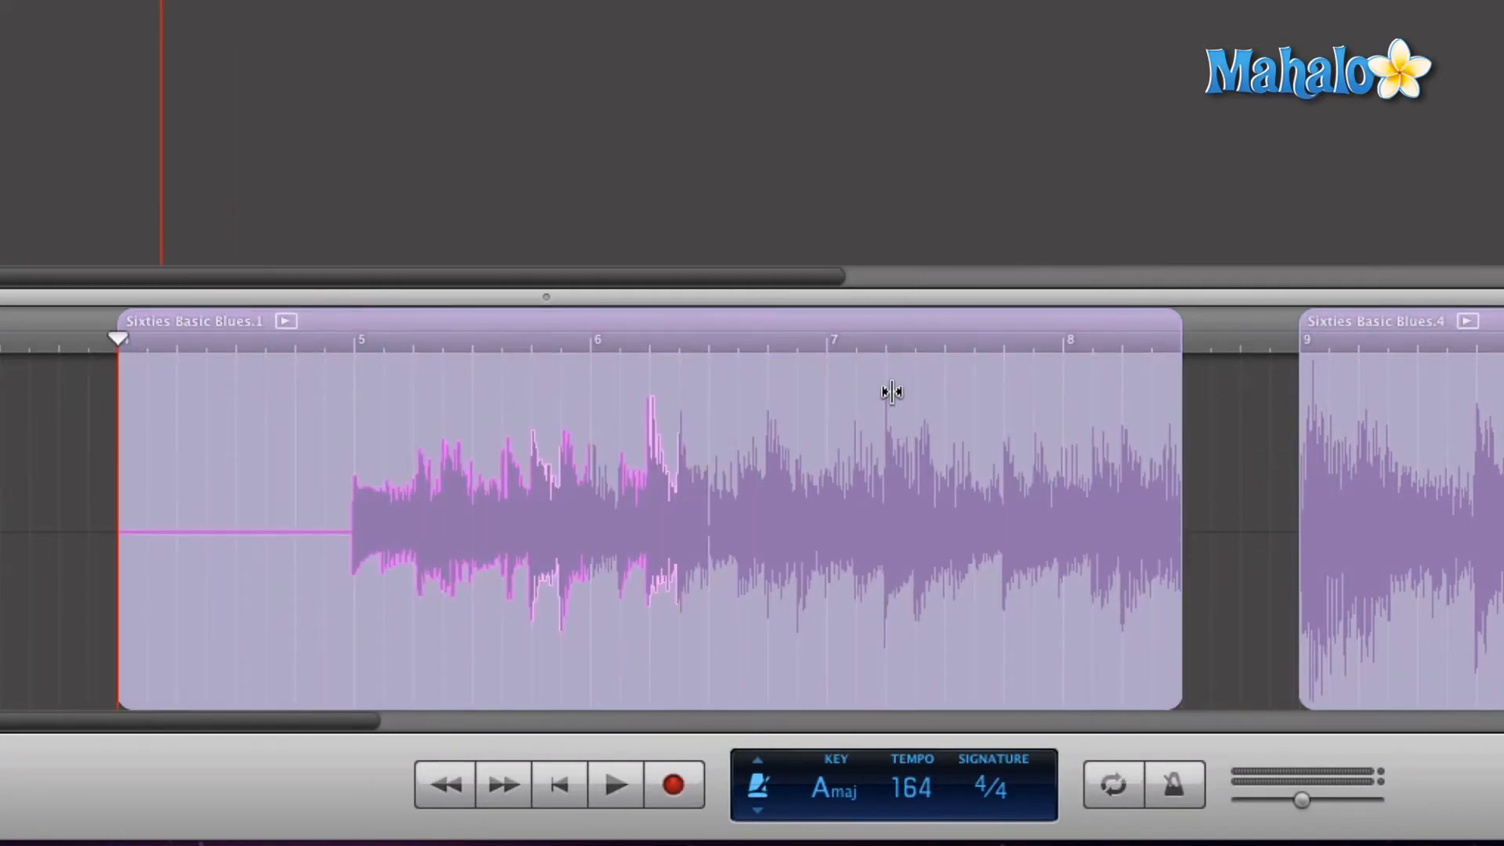
# Select the Sixties Basic Blues.1 region and drag the playhead back into measure 5
pyautogui.click(616, 786)
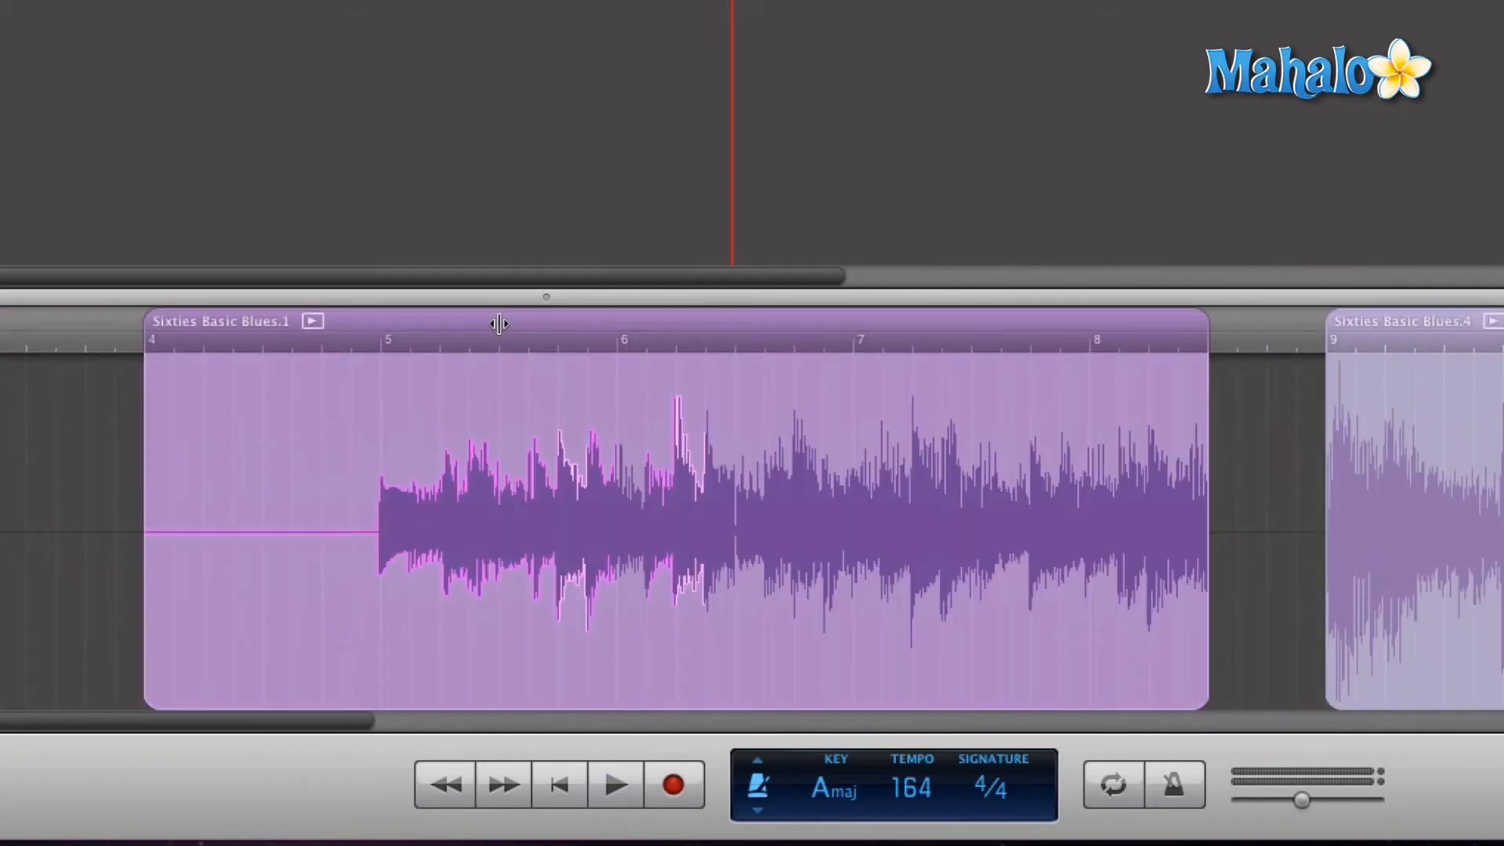
pyautogui.moveTo(731, 382)
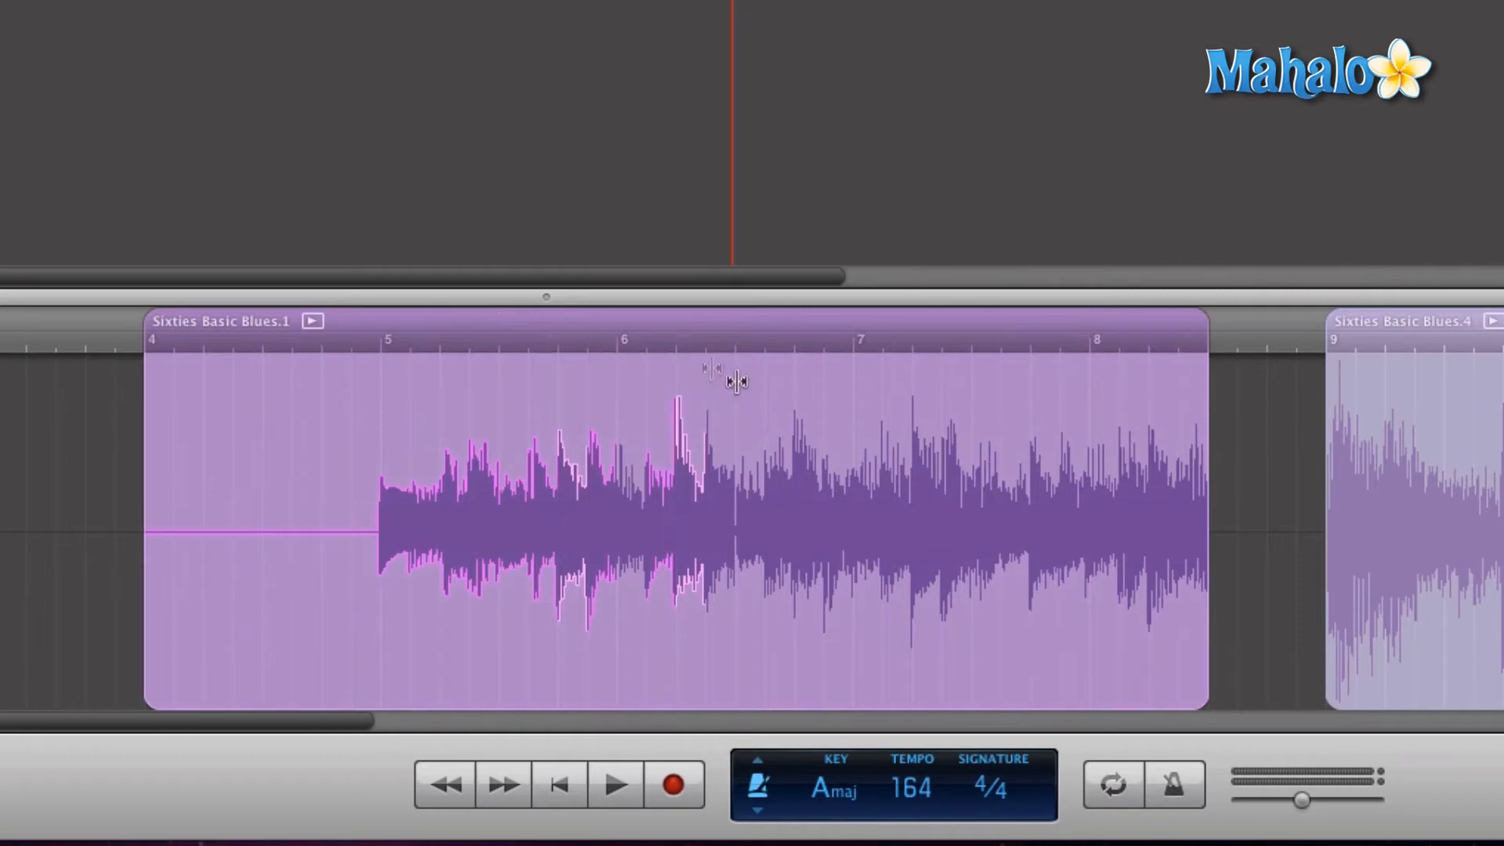
pyautogui.moveTo(928, 488)
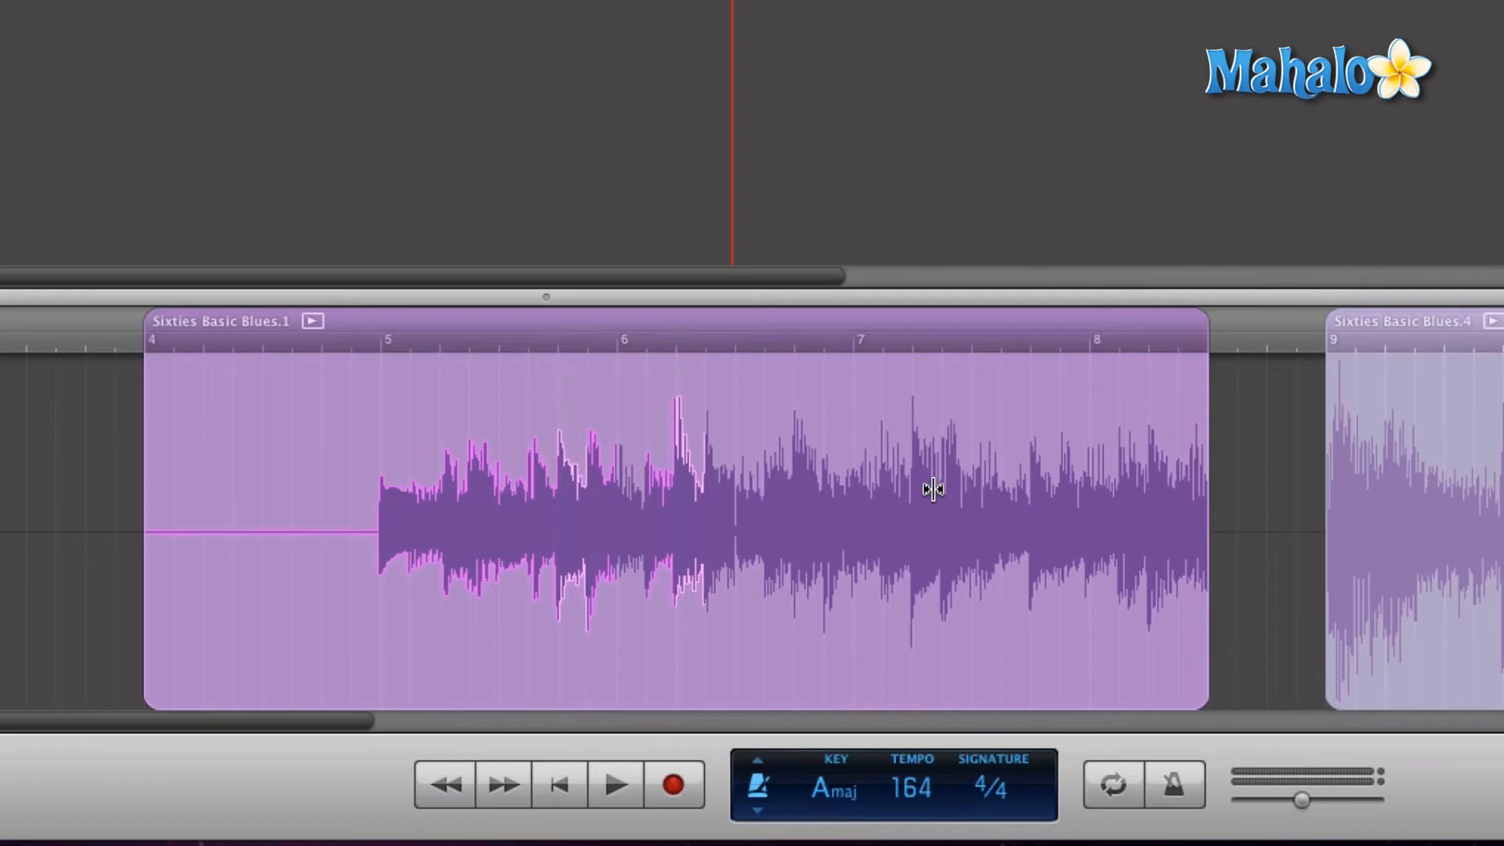
pyautogui.moveTo(932, 488)
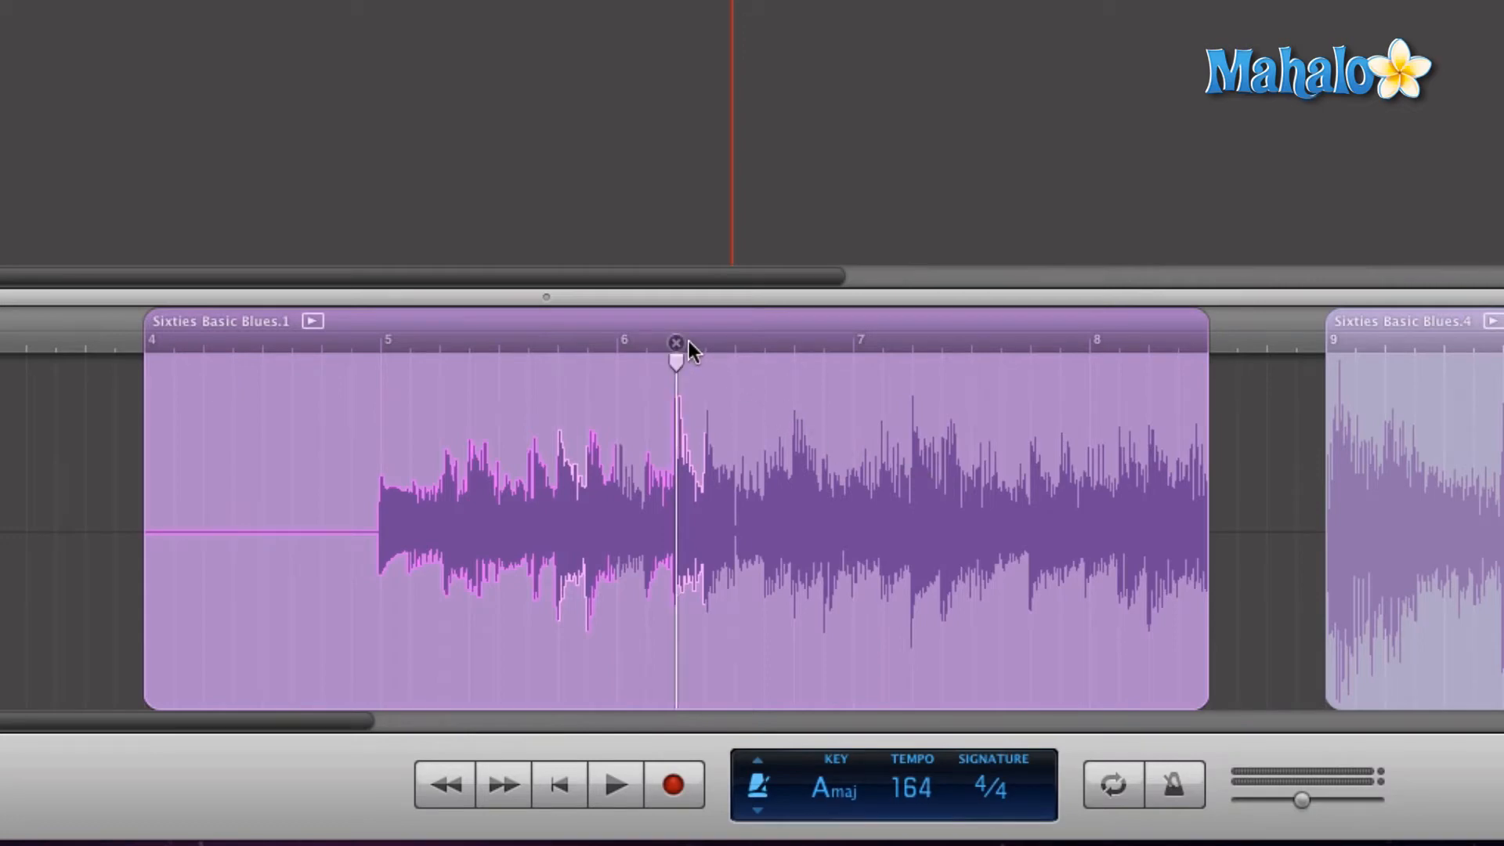
pyautogui.moveTo(676, 360); pyautogui.dragTo(585, 359)
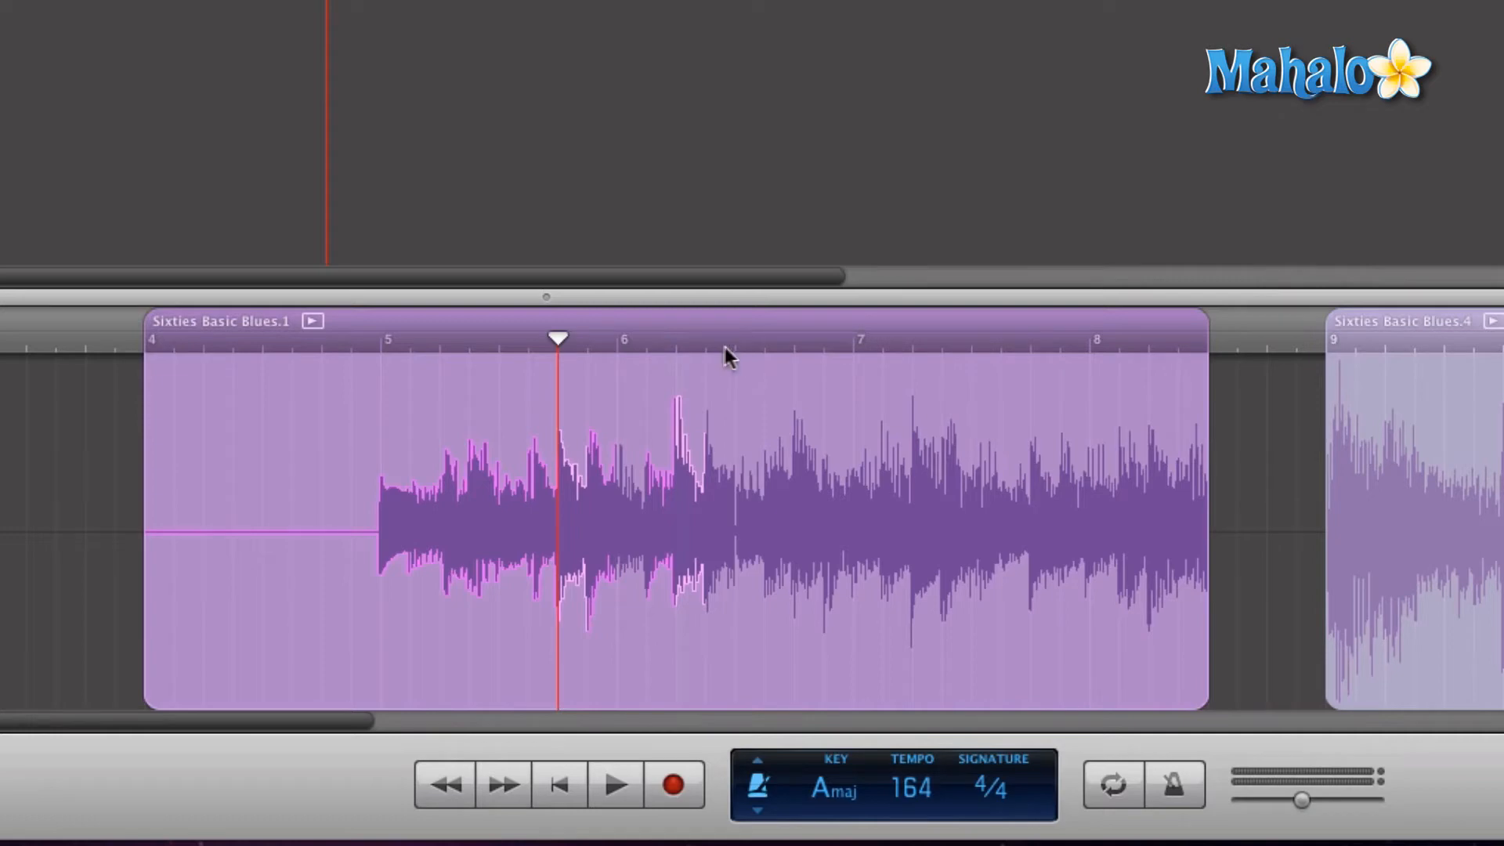
pyautogui.moveTo(672, 361)
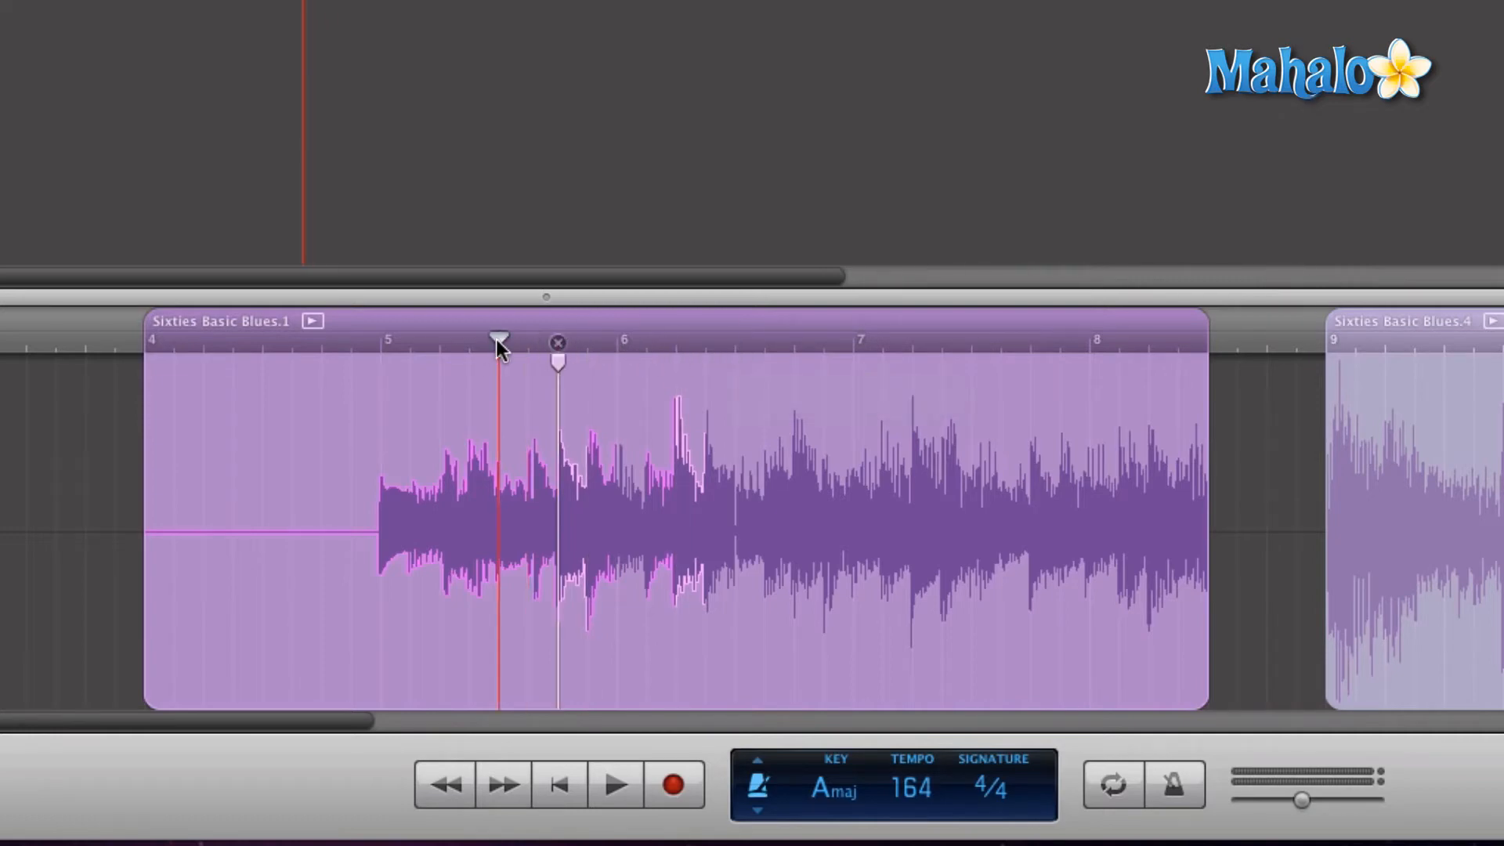
# Drag the playhead from measure 5 to the right edge of Sixties Basic Blues.1
pyautogui.click(615, 806)
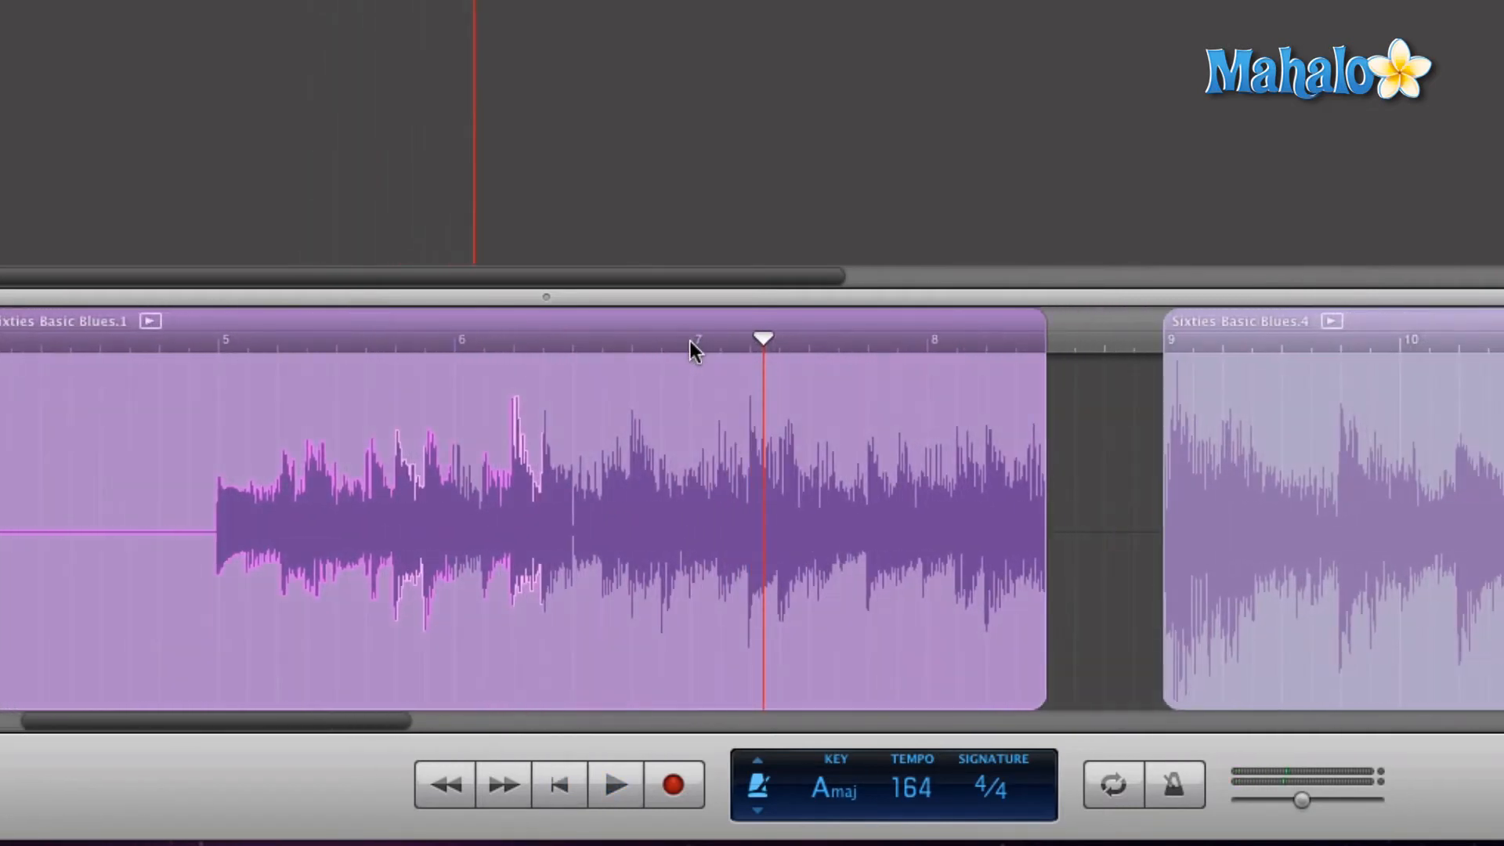
pyautogui.moveTo(762, 341); pyautogui.dragTo(662, 341)
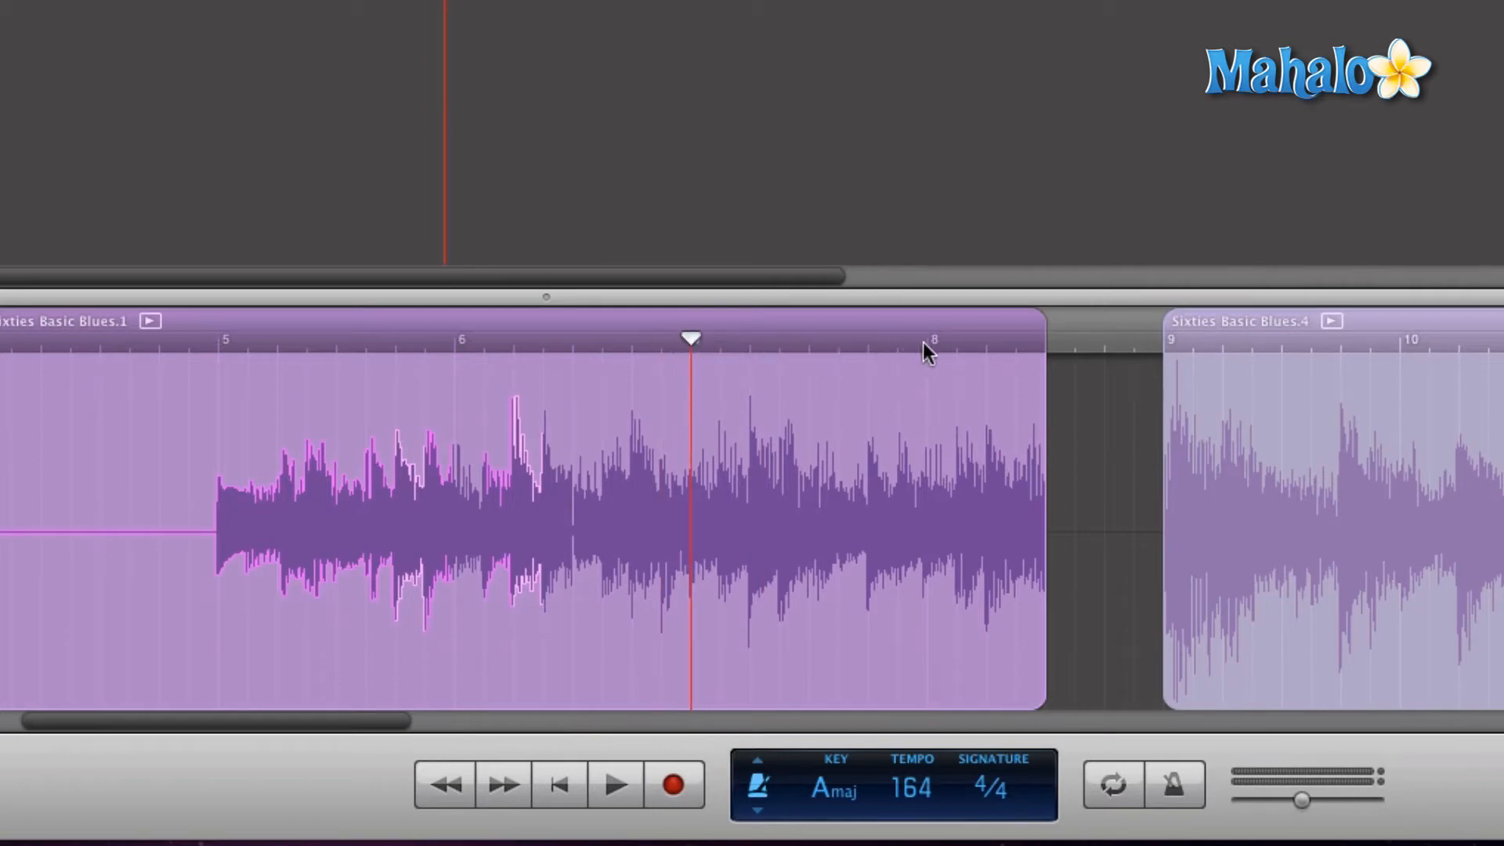
pyautogui.moveTo(708, 505)
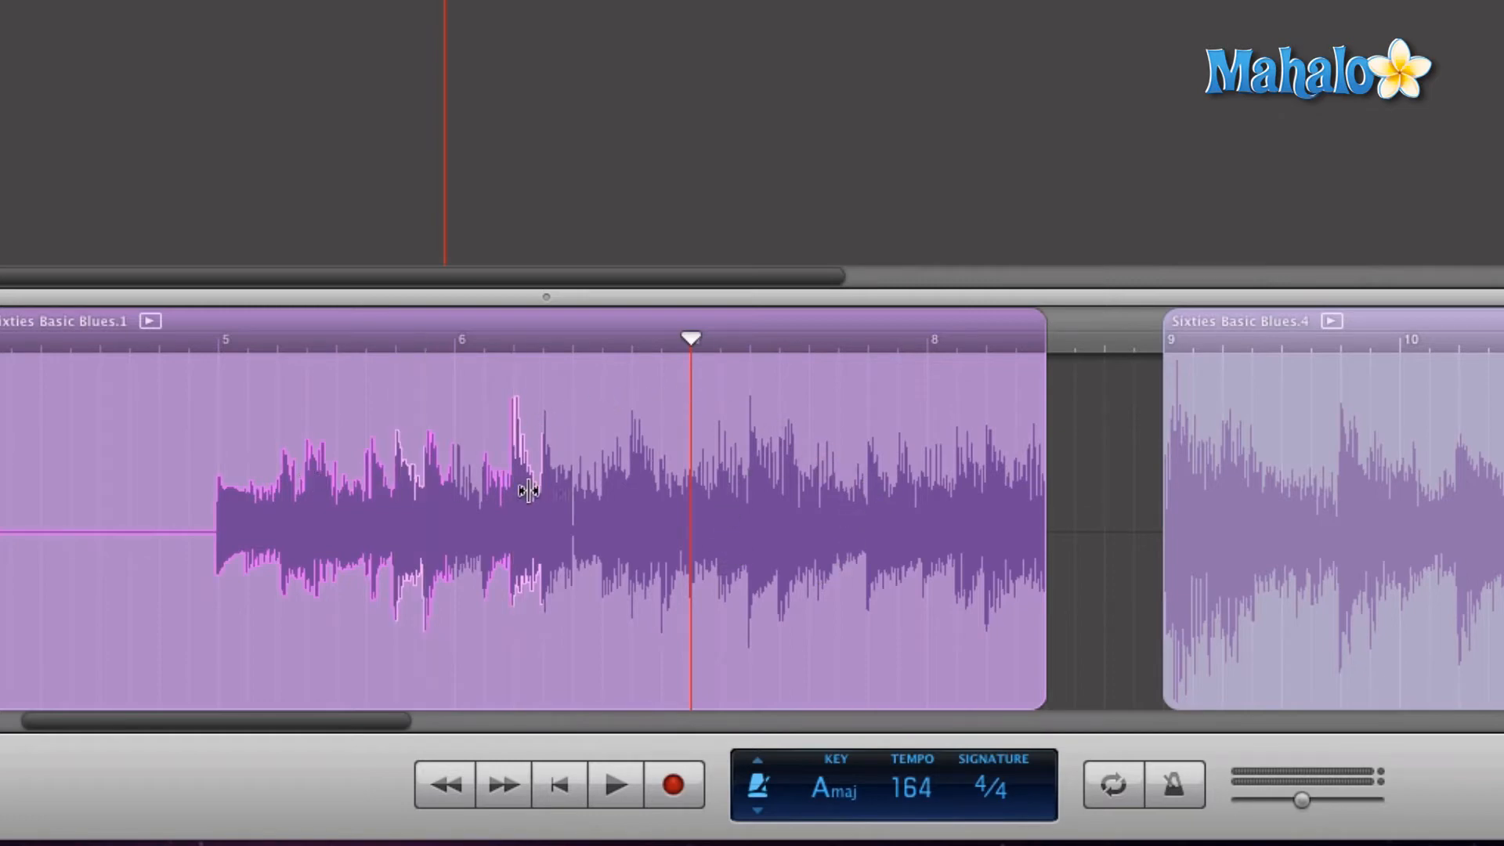
pyautogui.moveTo(819, 536)
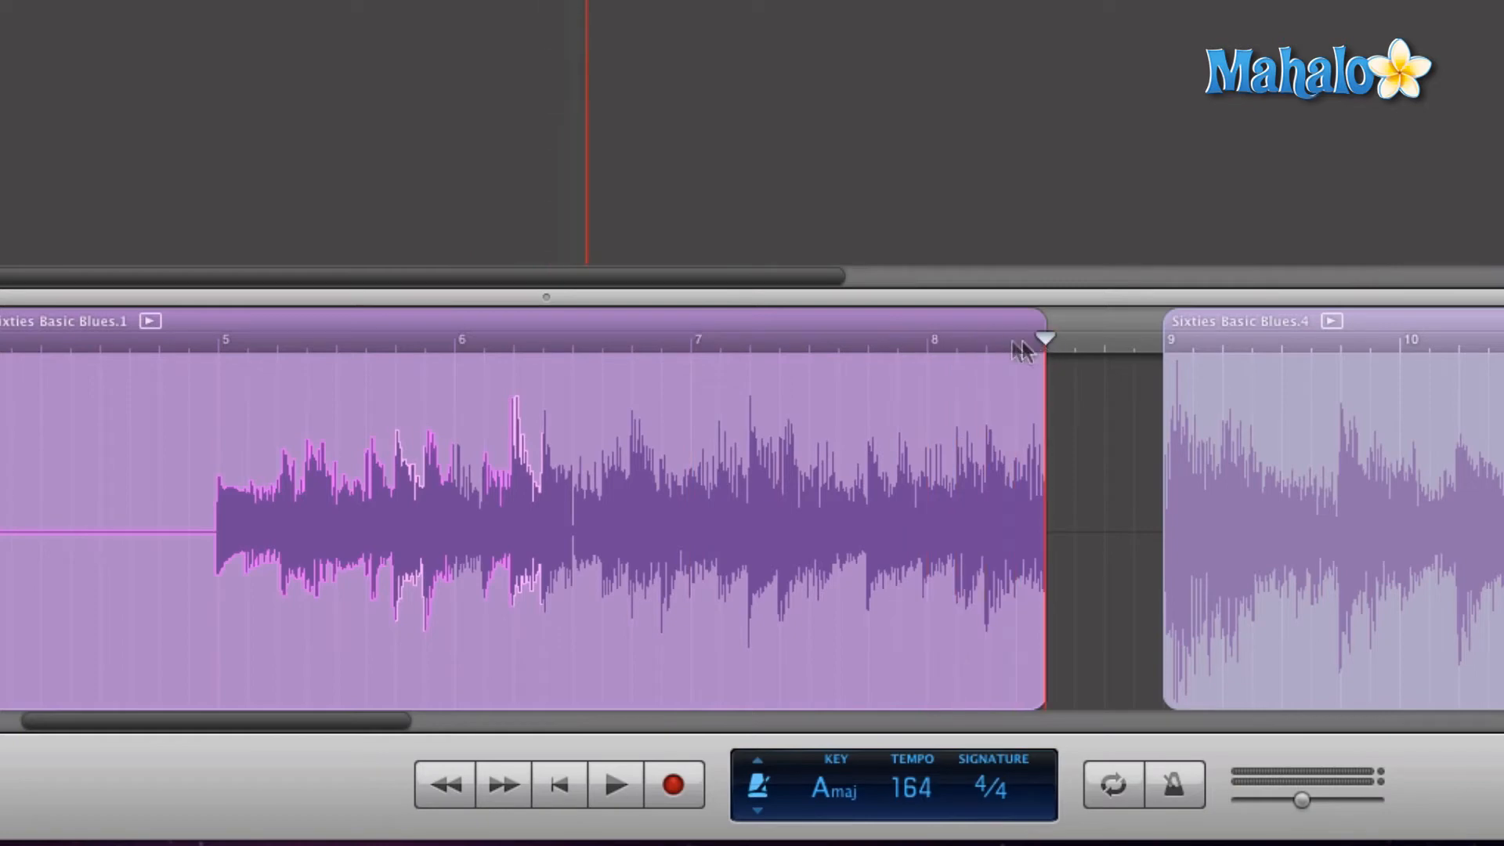
pyautogui.moveTo(1044, 338); pyautogui.dragTo(899, 339)
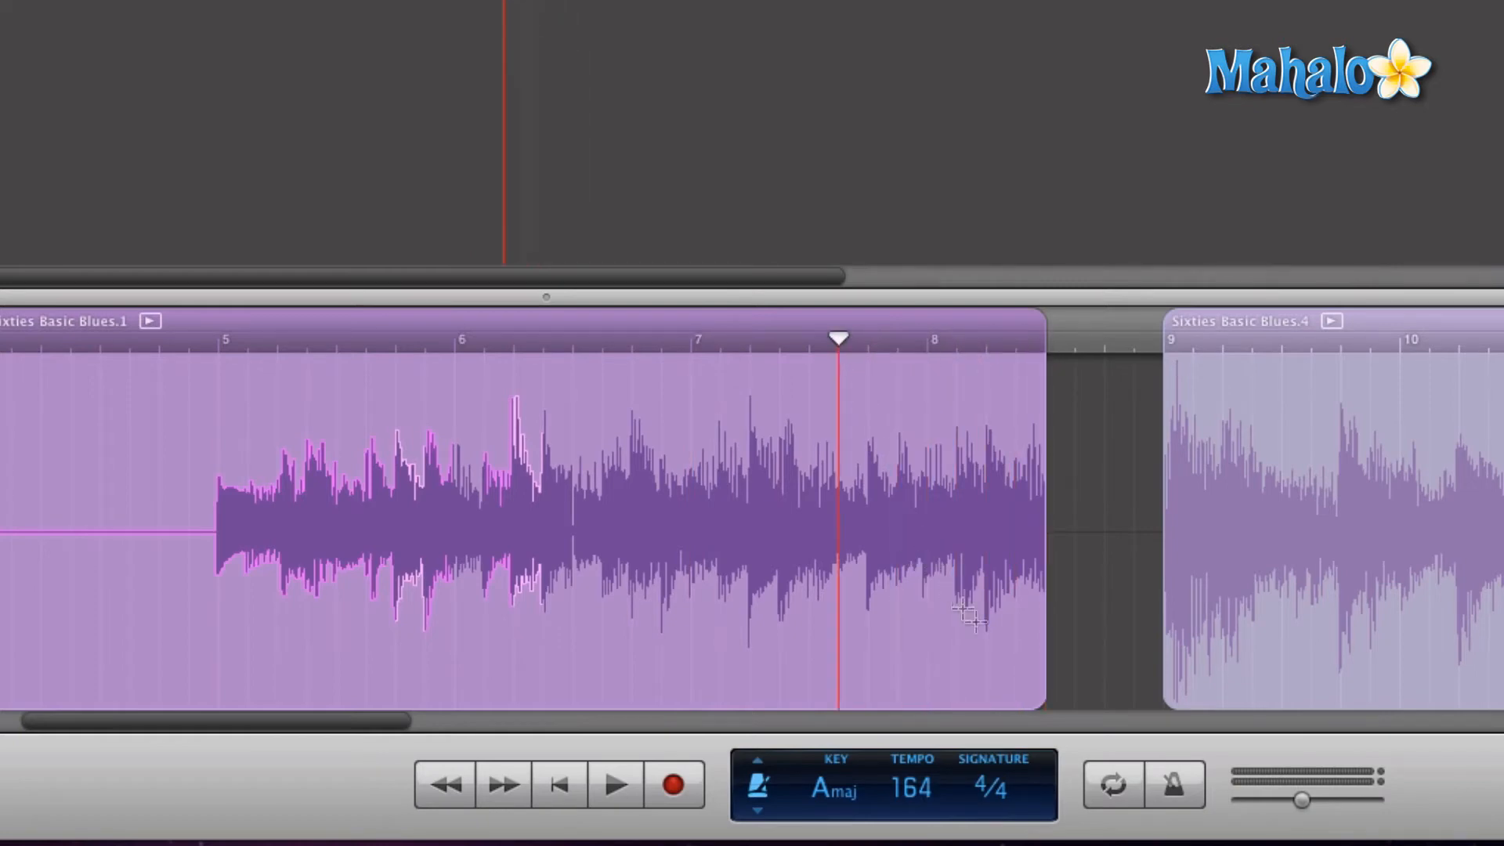
pyautogui.moveTo(1040, 674)
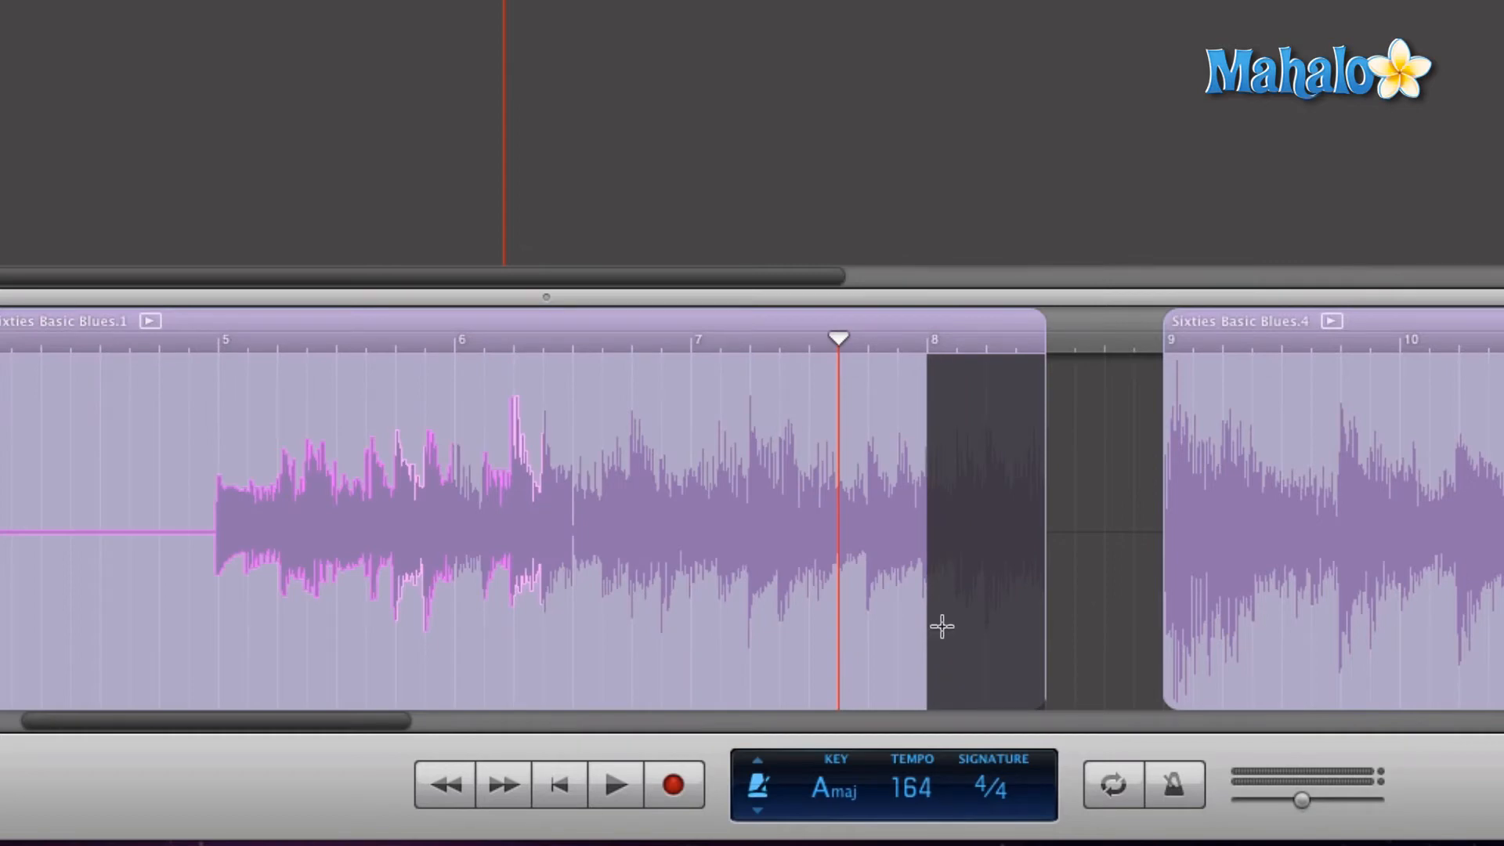
pyautogui.moveTo(937, 621)
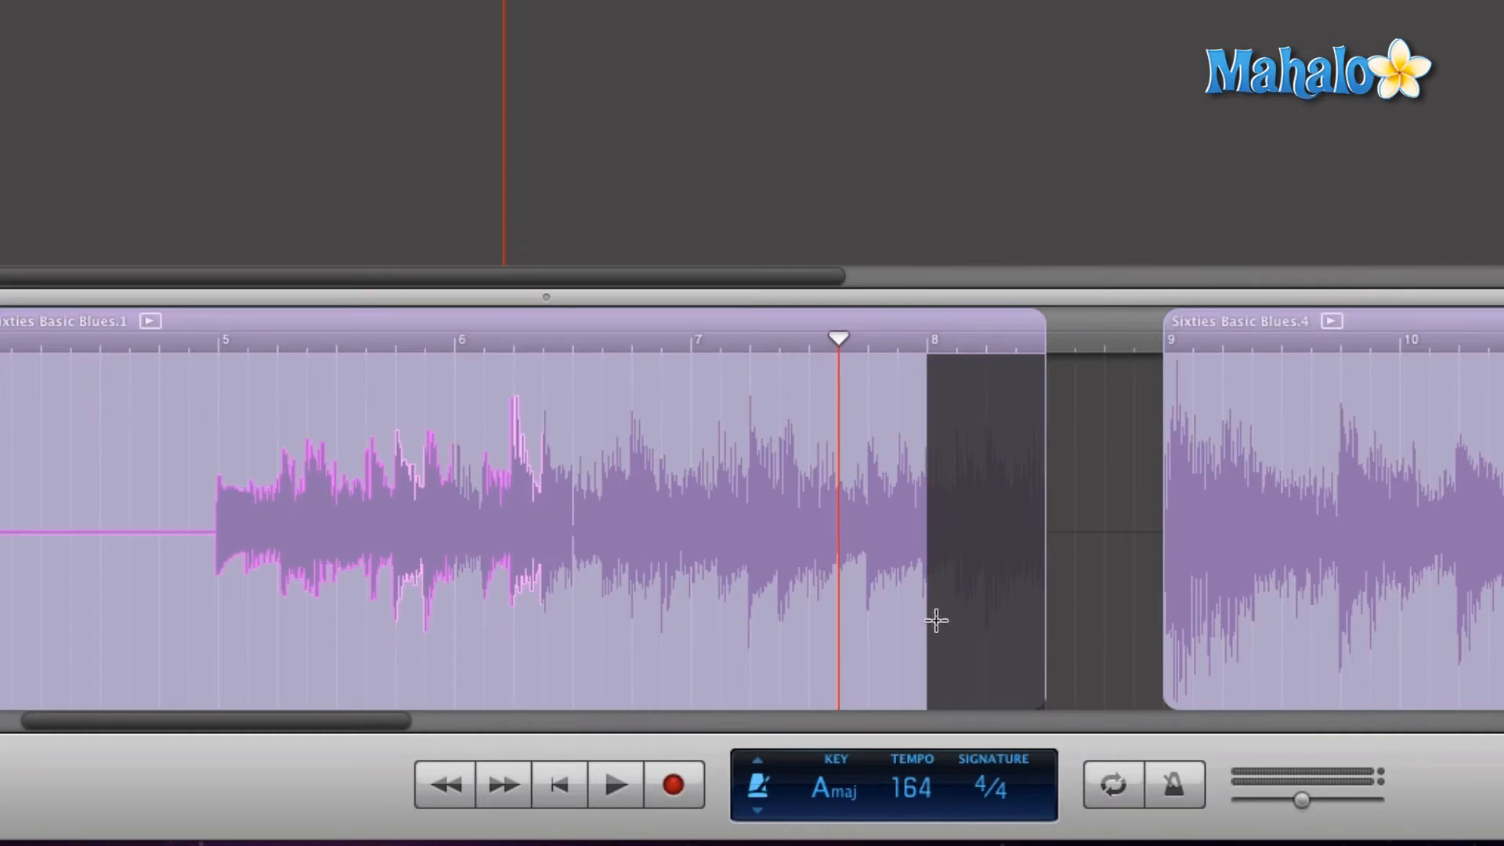
pyautogui.moveTo(980, 674)
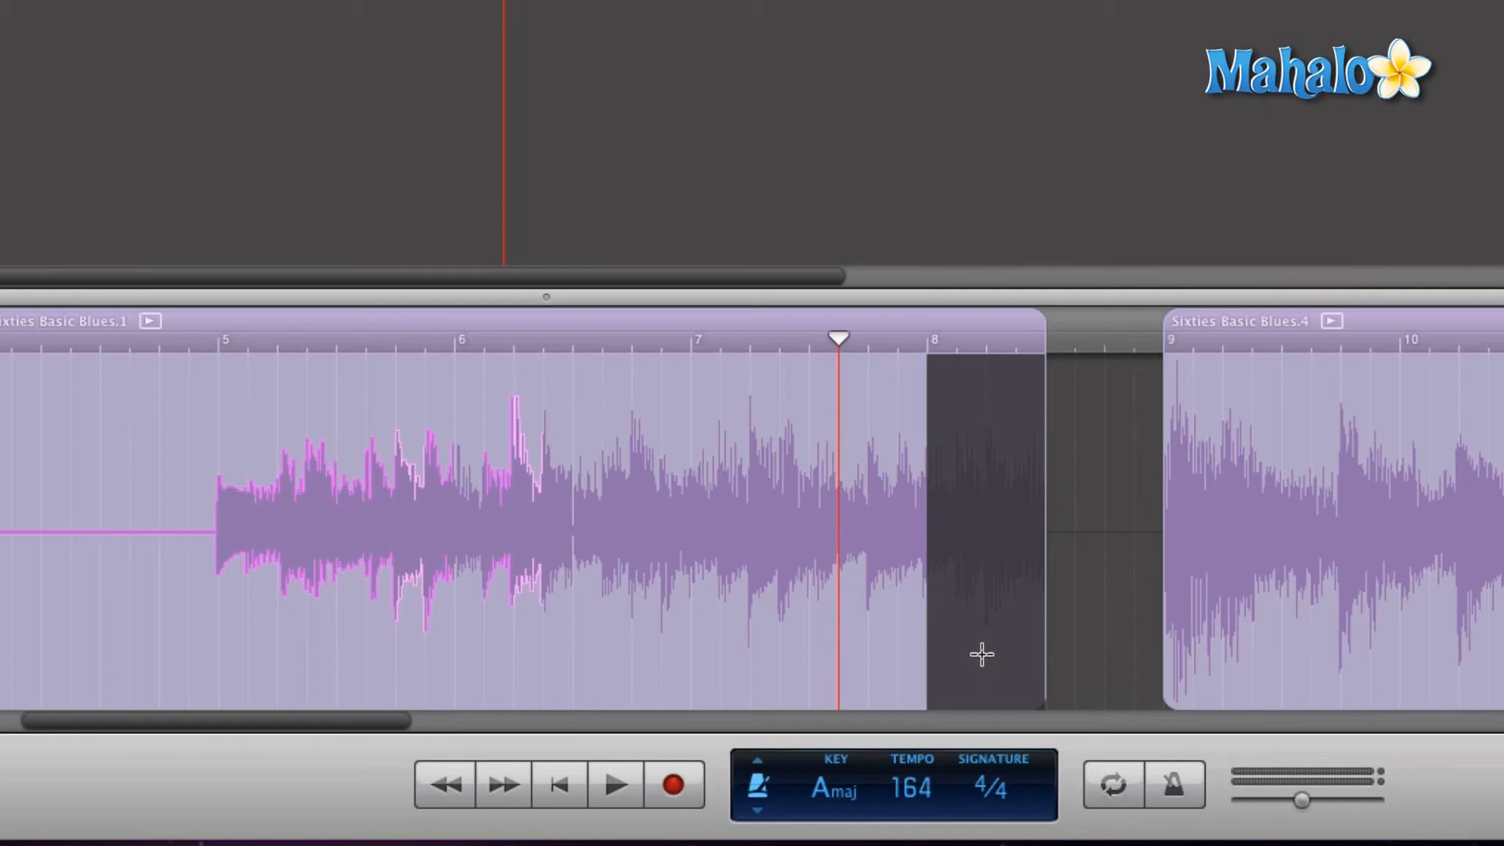
pyautogui.moveTo(994, 640)
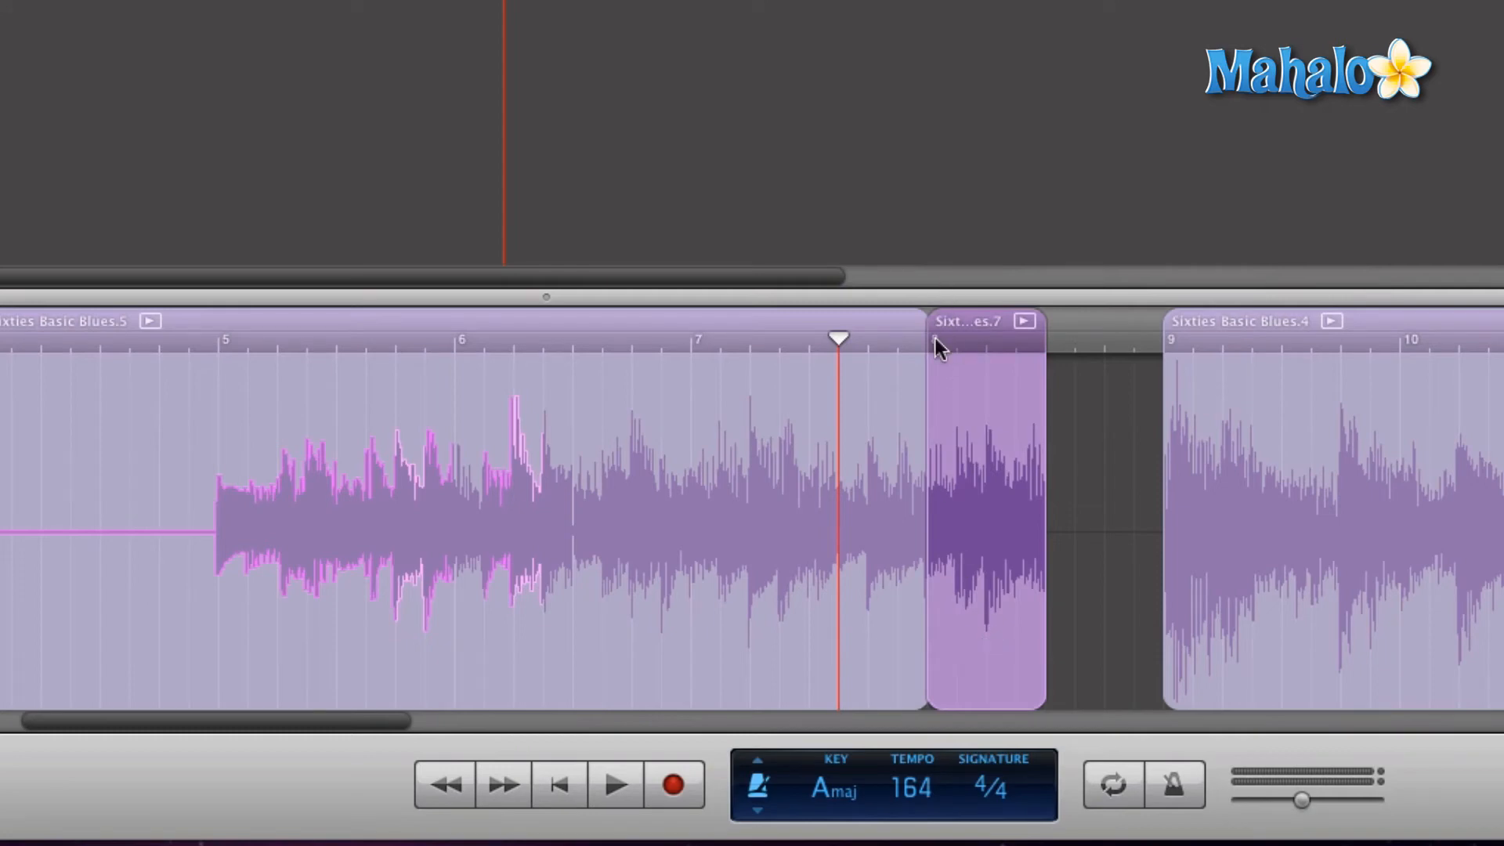
pyautogui.moveTo(941, 609)
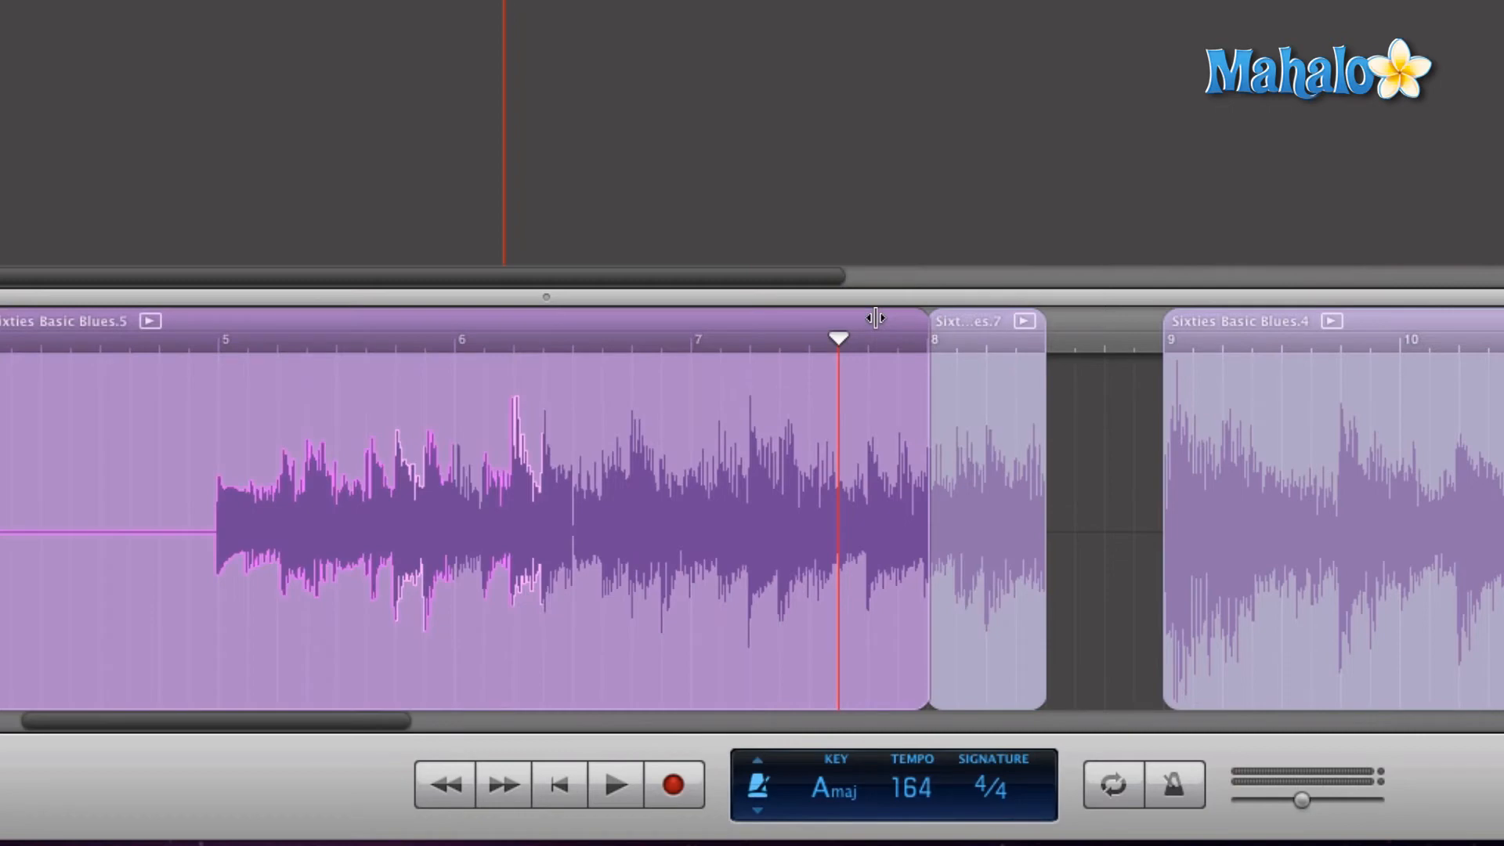
pyautogui.moveTo(918, 674)
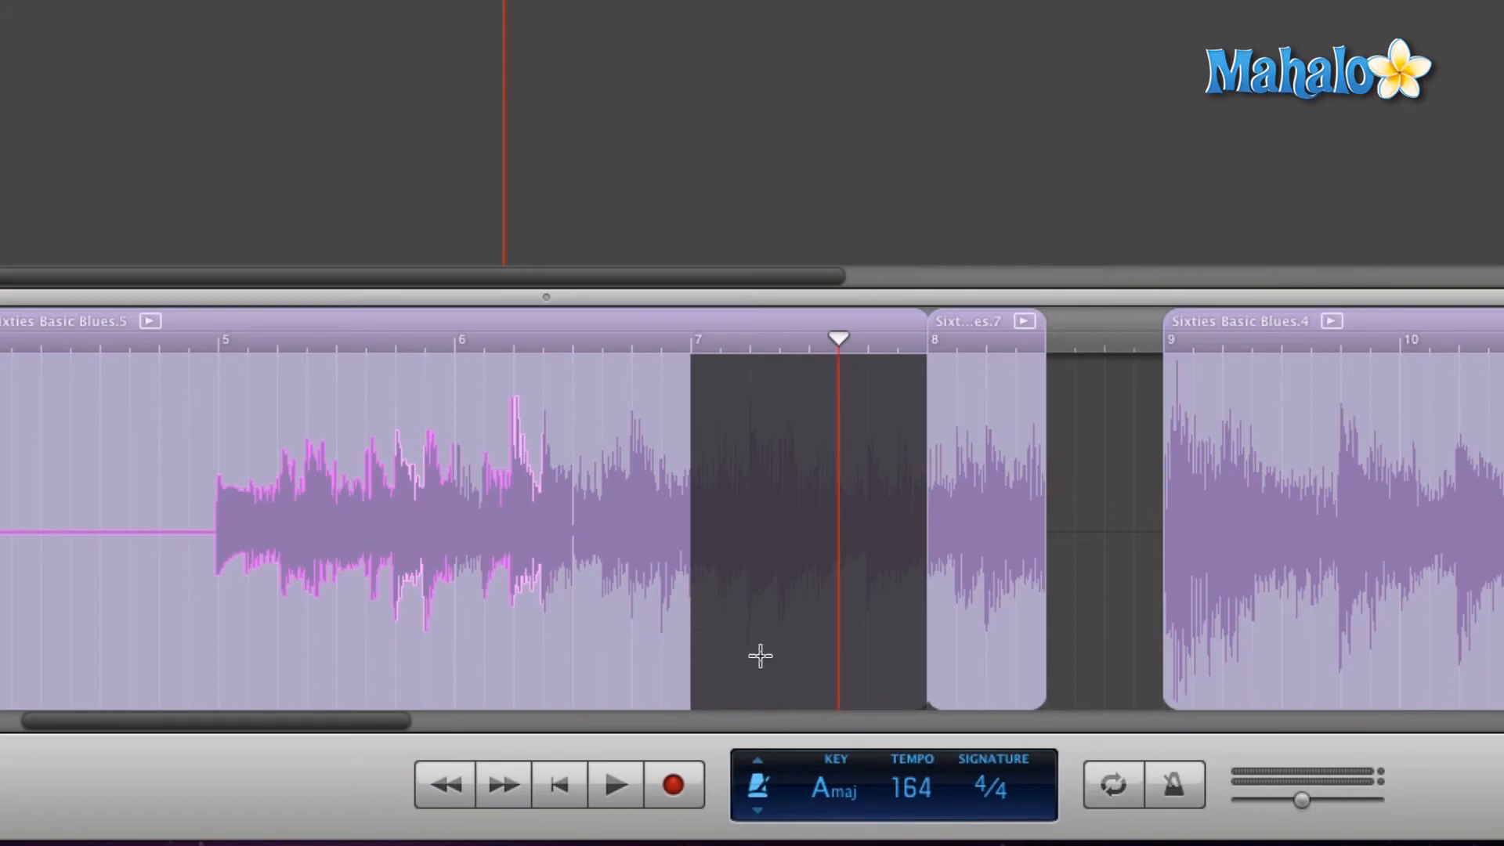
# Split the selected measure 7 off as its own region, Sixties Basic Blues.12
pyautogui.click(758, 657)
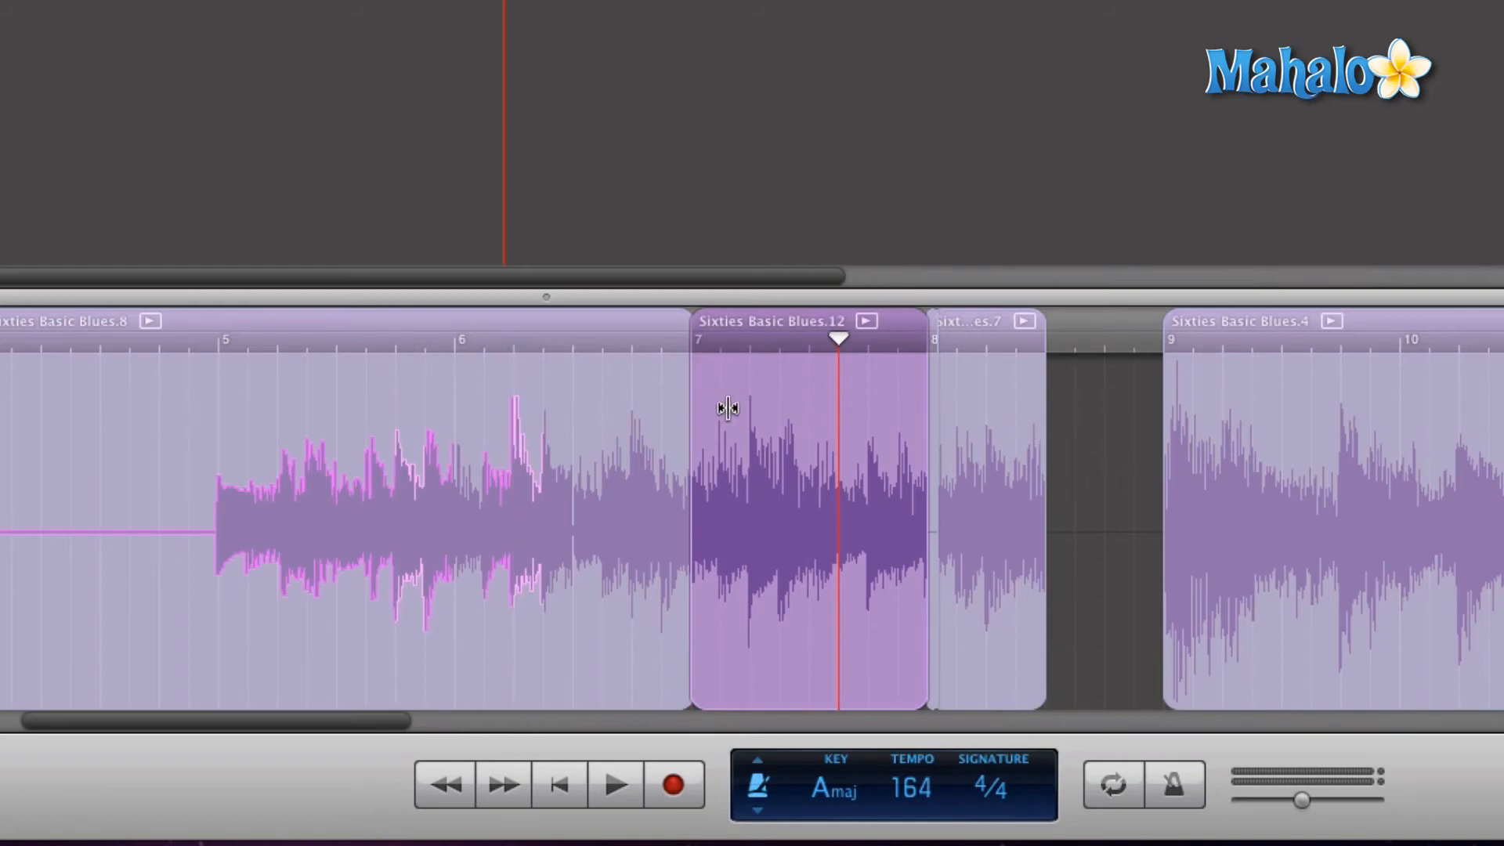
pyautogui.moveTo(757, 352)
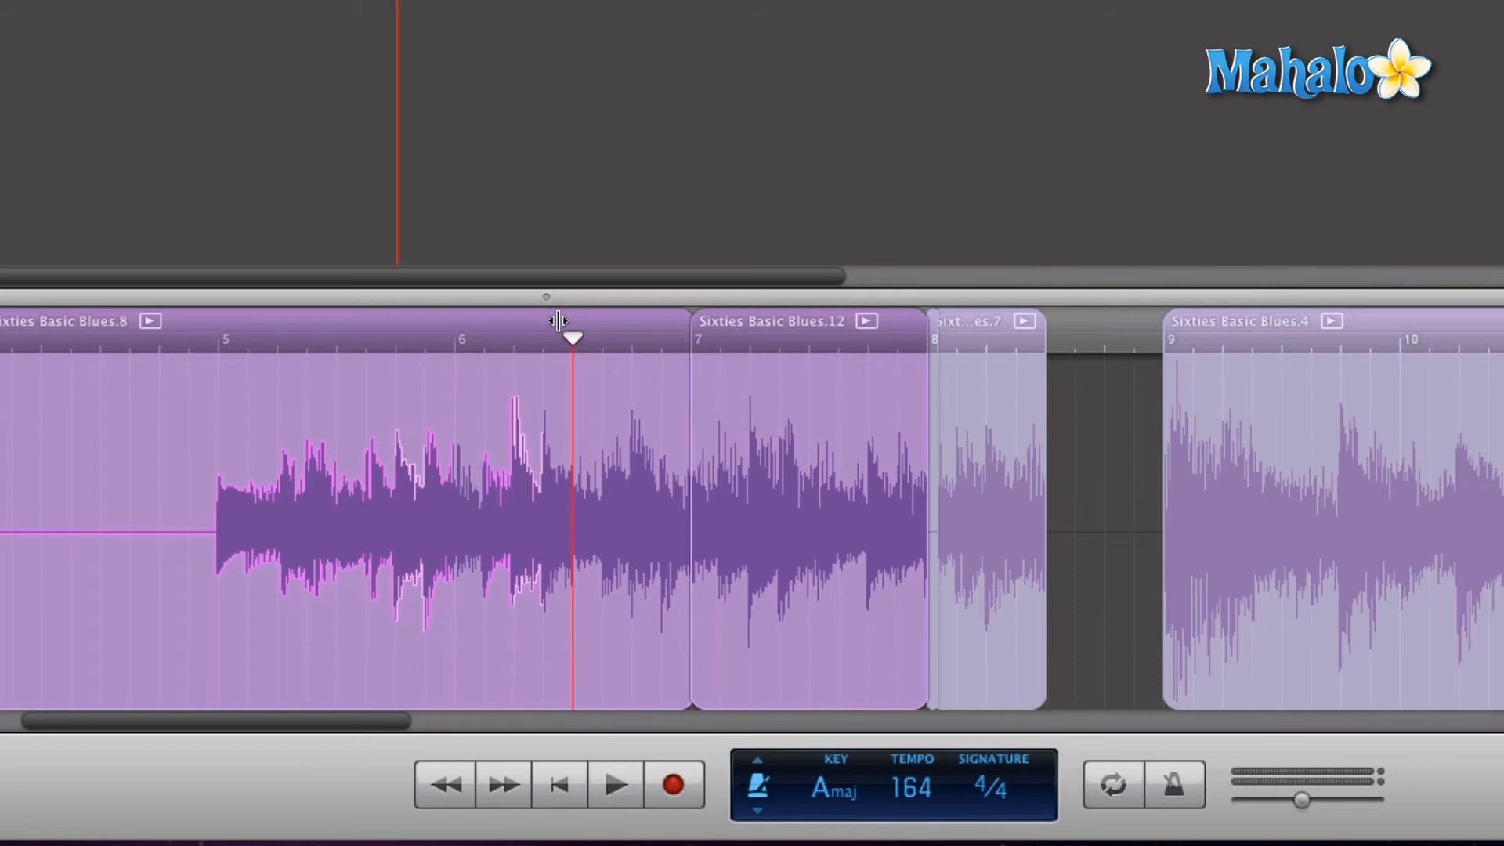
pyautogui.moveTo(478, 386)
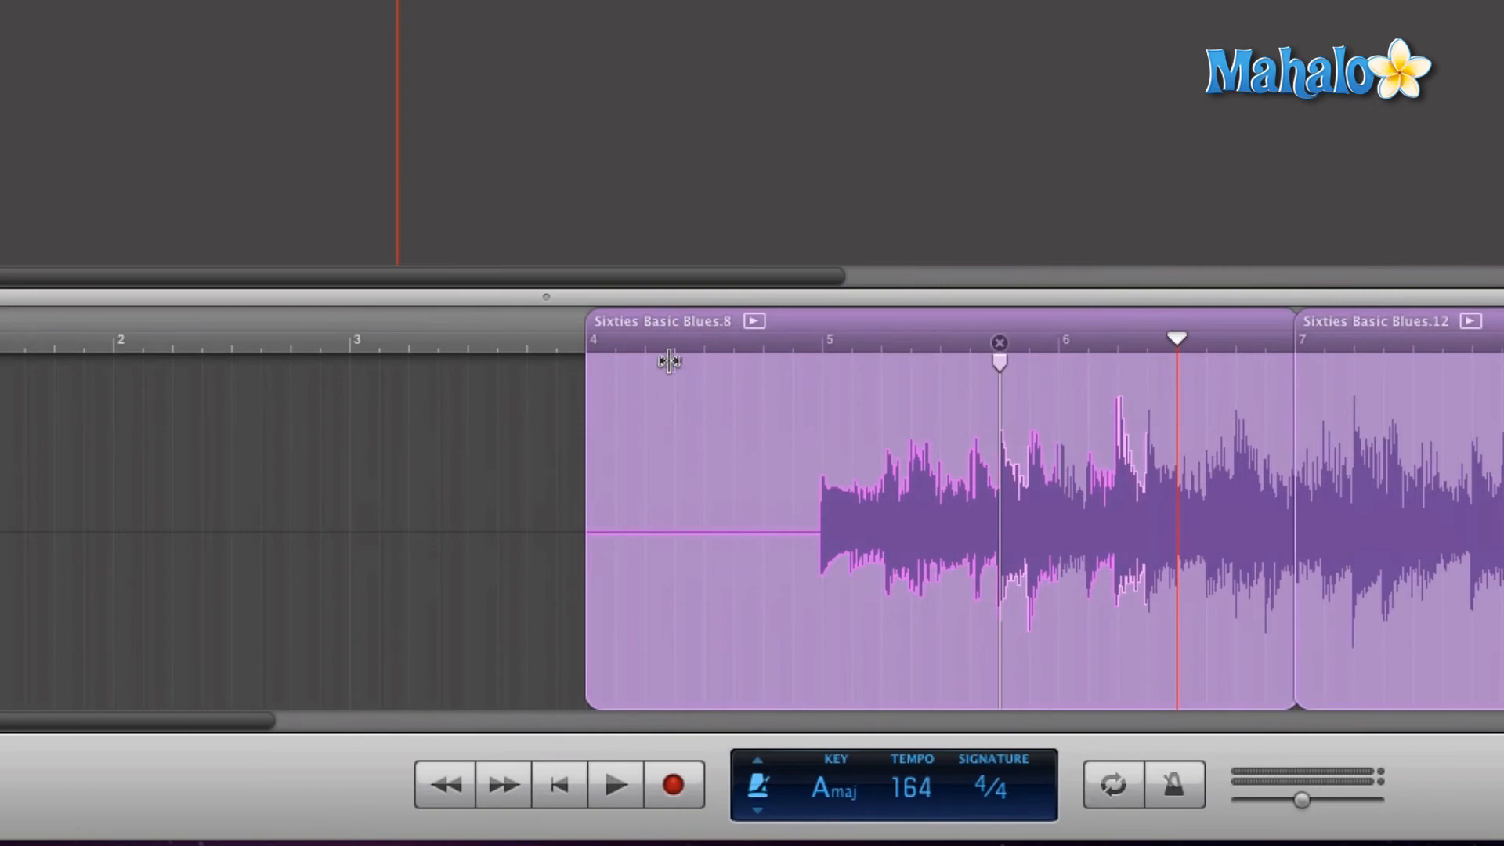
pyautogui.moveTo(597, 359)
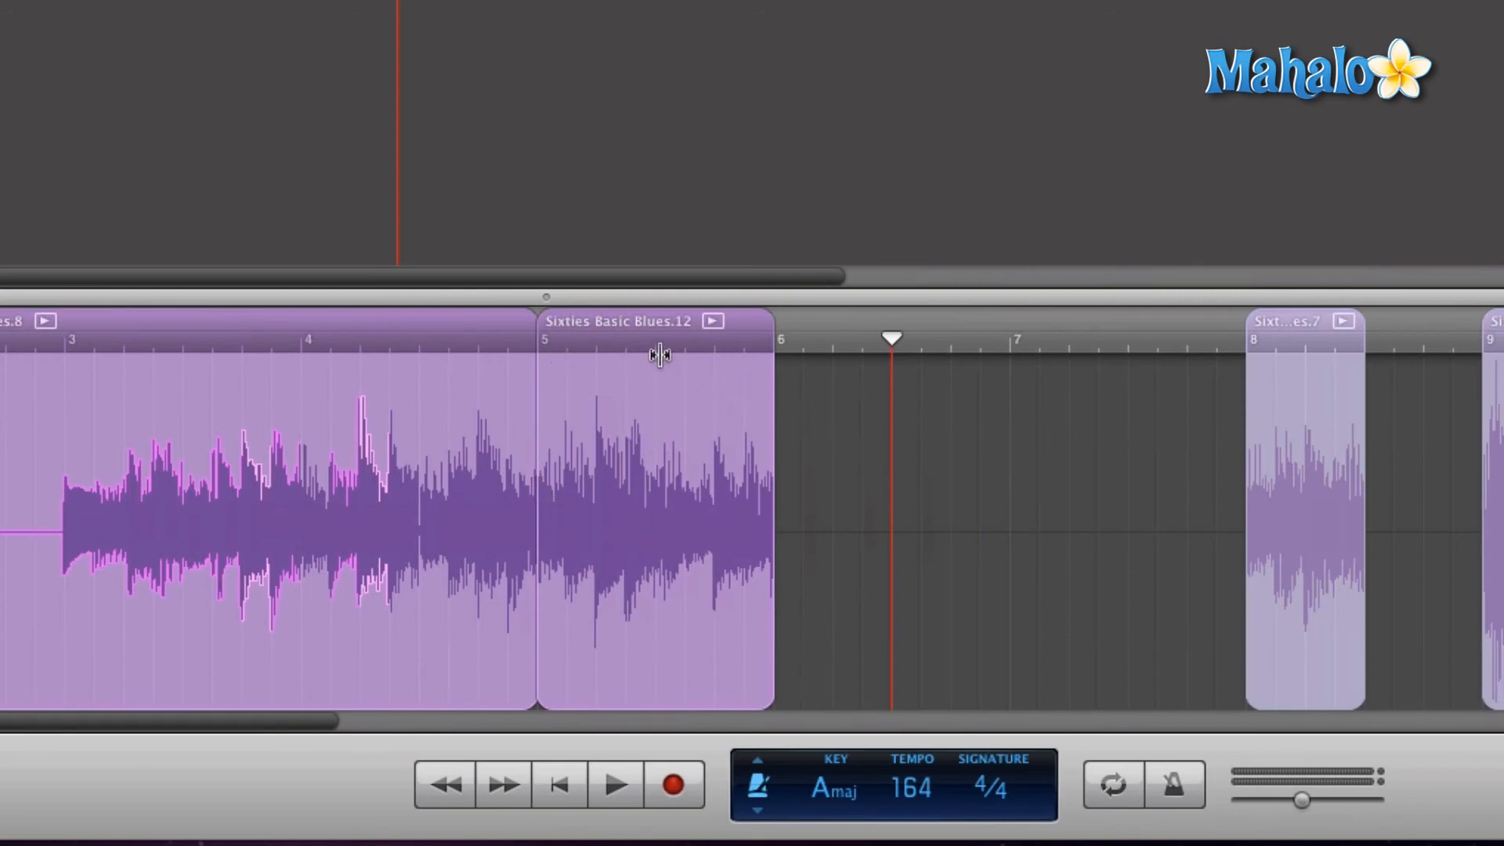
pyautogui.moveTo(857, 333)
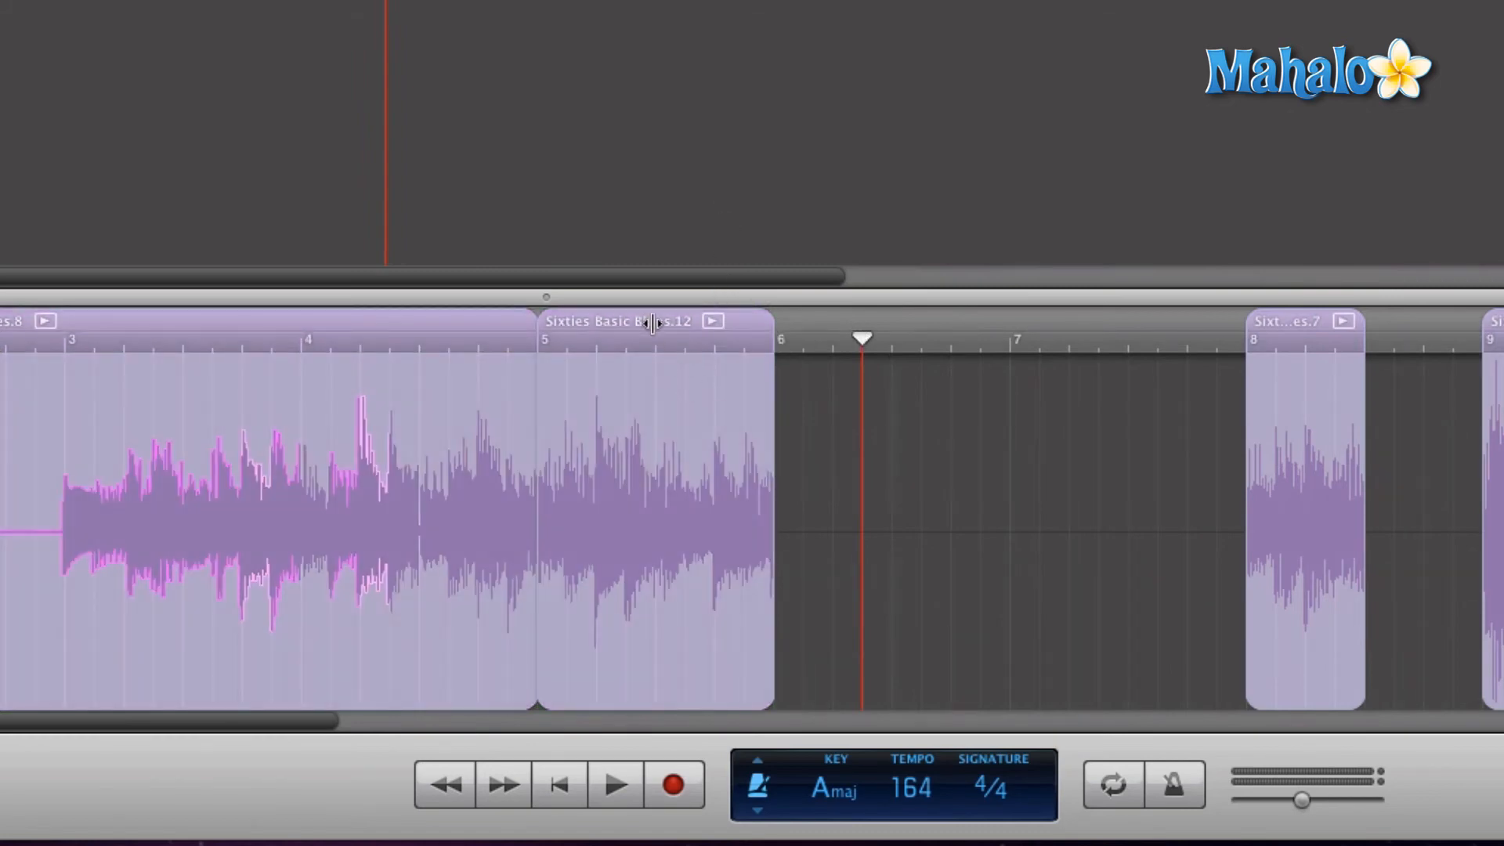
# Select the Sixties Basic Blues.12 region for copying
pyautogui.click(657, 487)
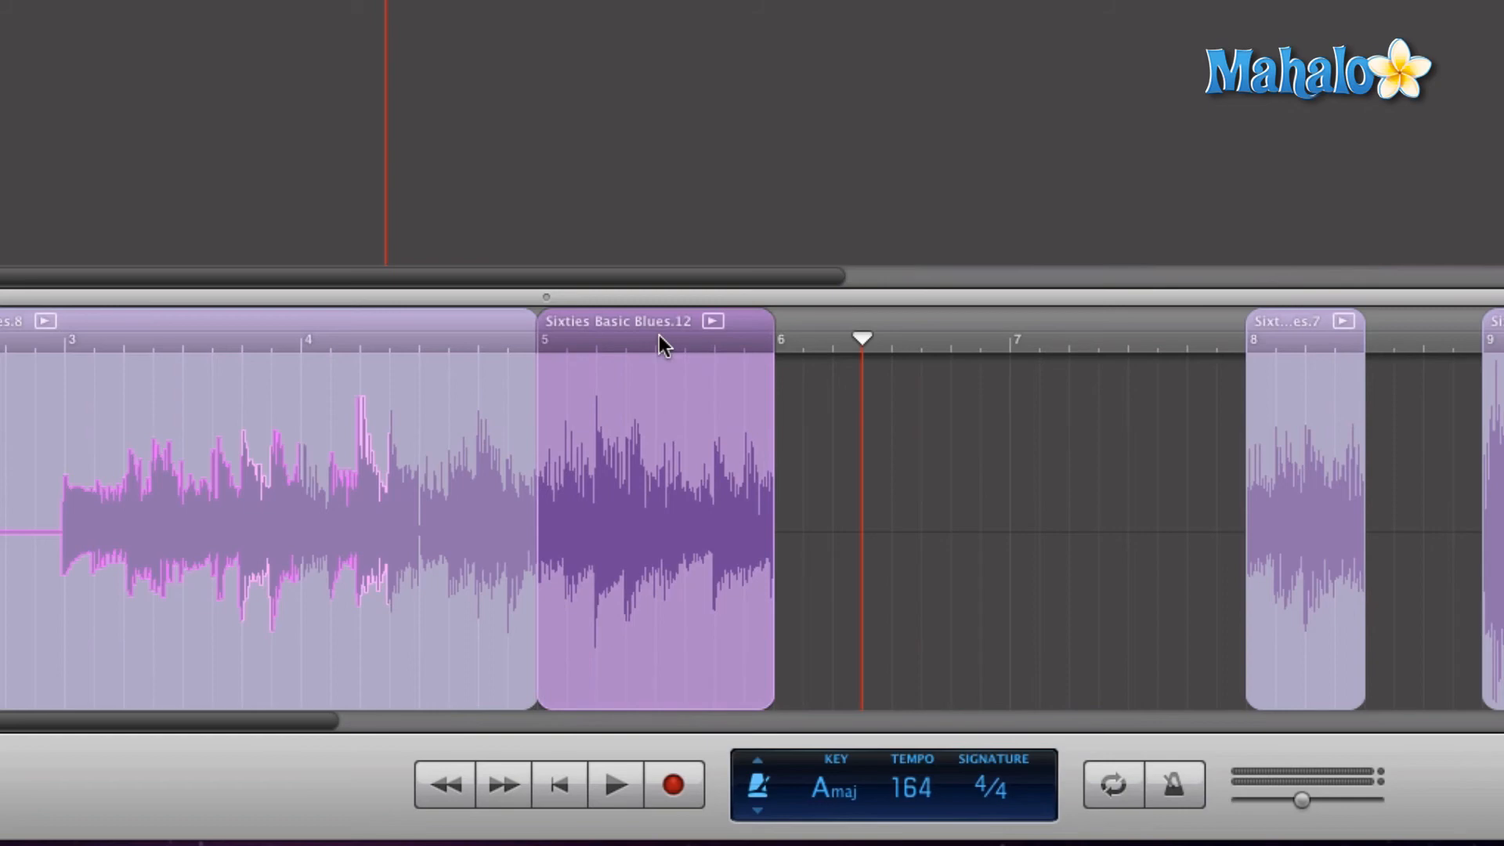
pyautogui.moveTo(789, 354)
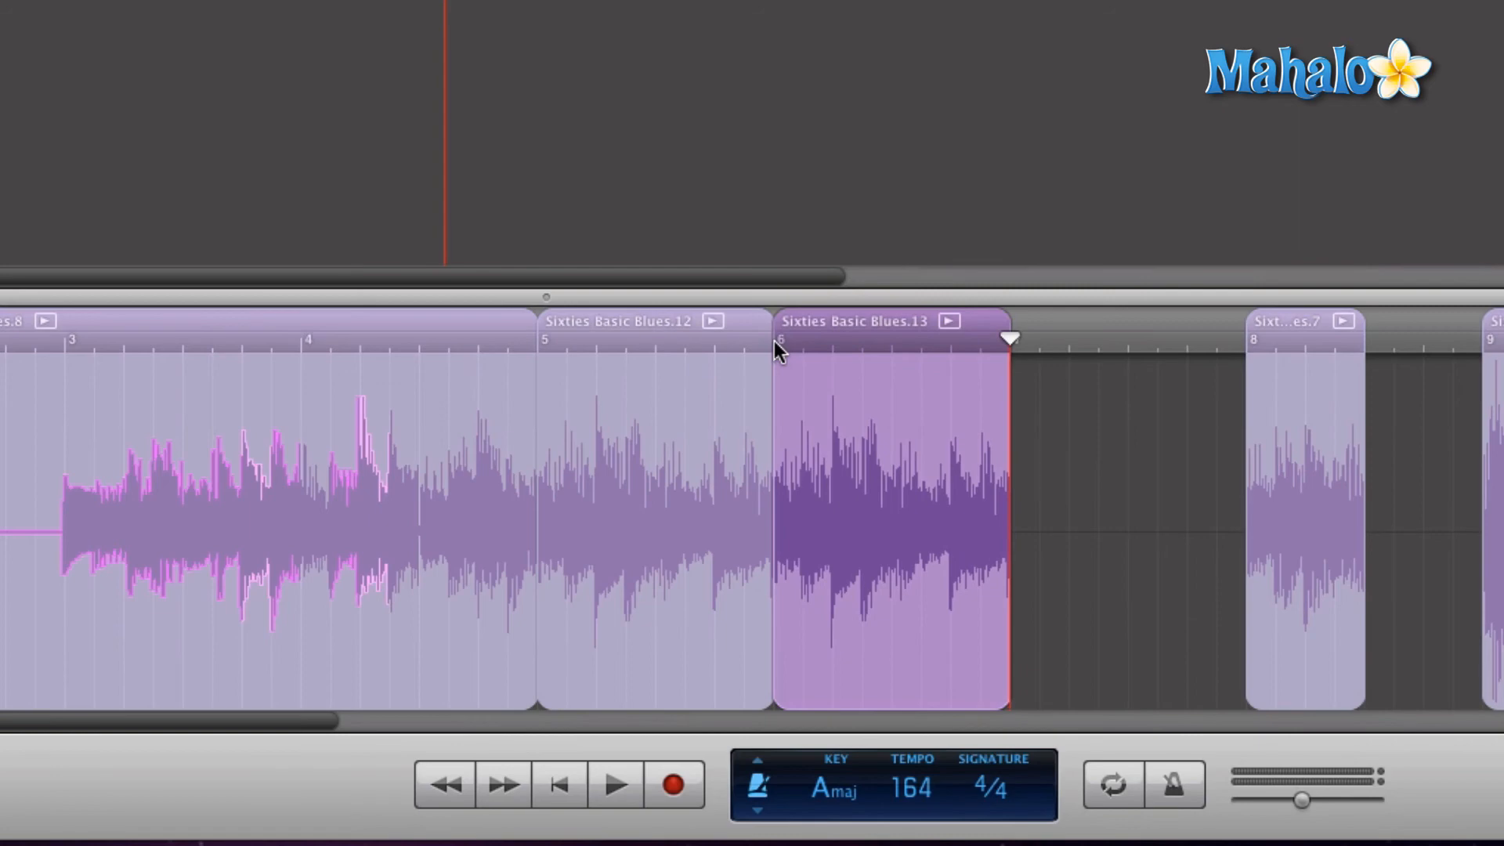
pyautogui.moveTo(1025, 371)
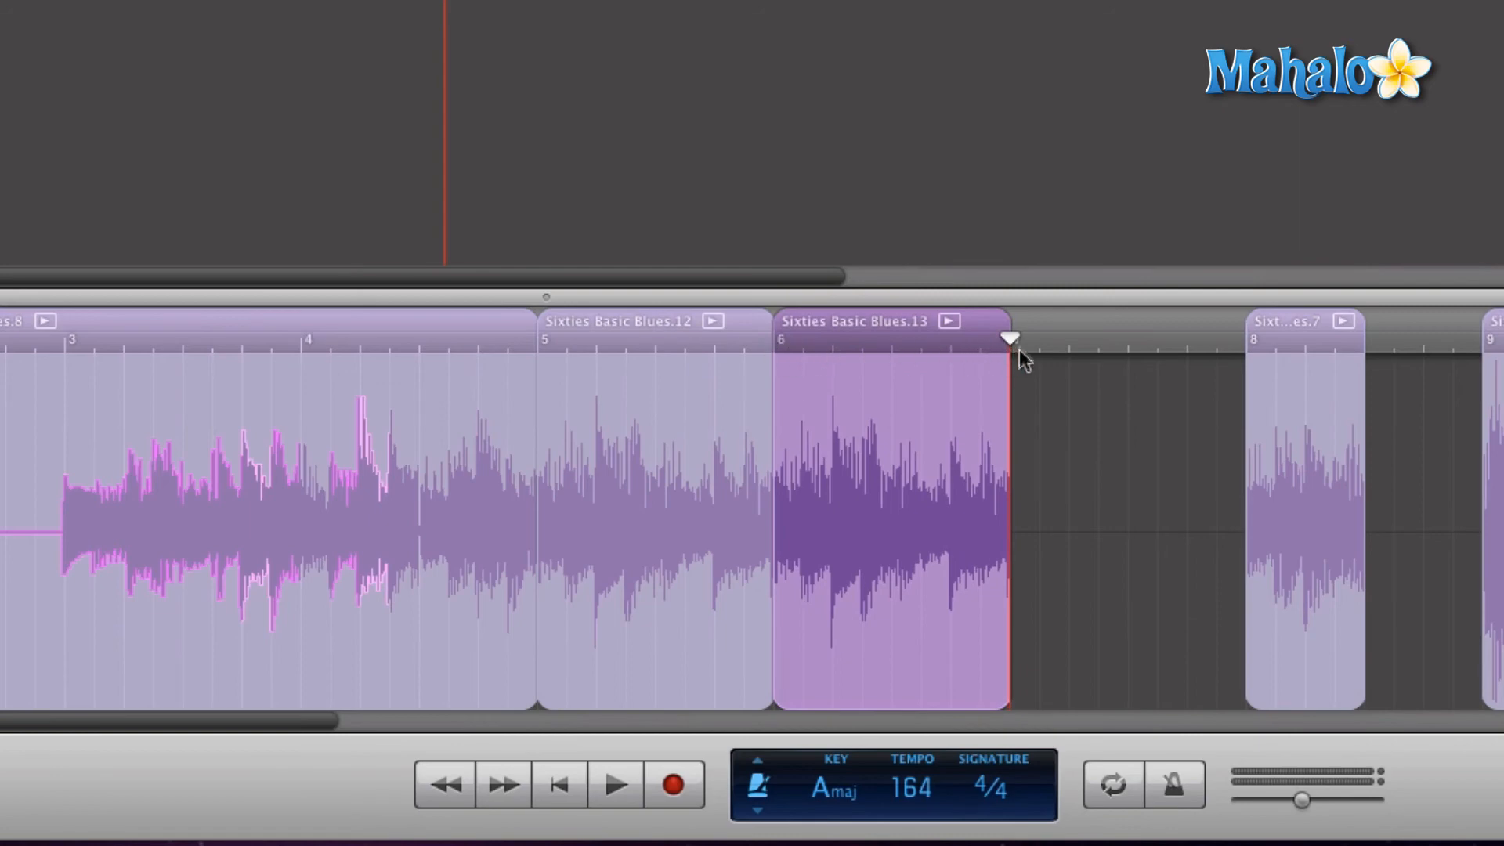
pyautogui.moveTo(1012, 349)
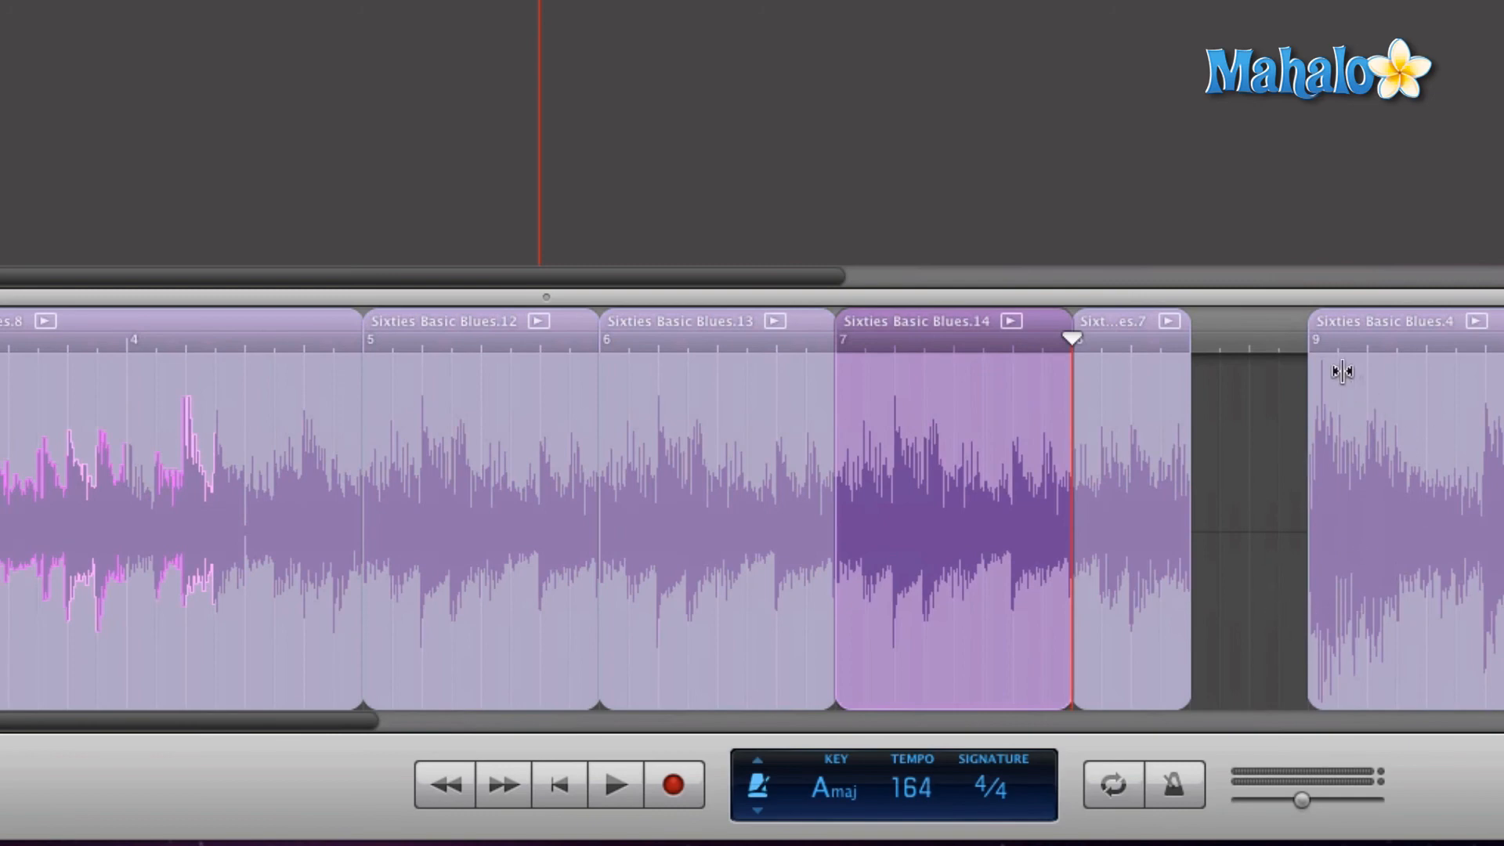
pyautogui.moveTo(1206, 548)
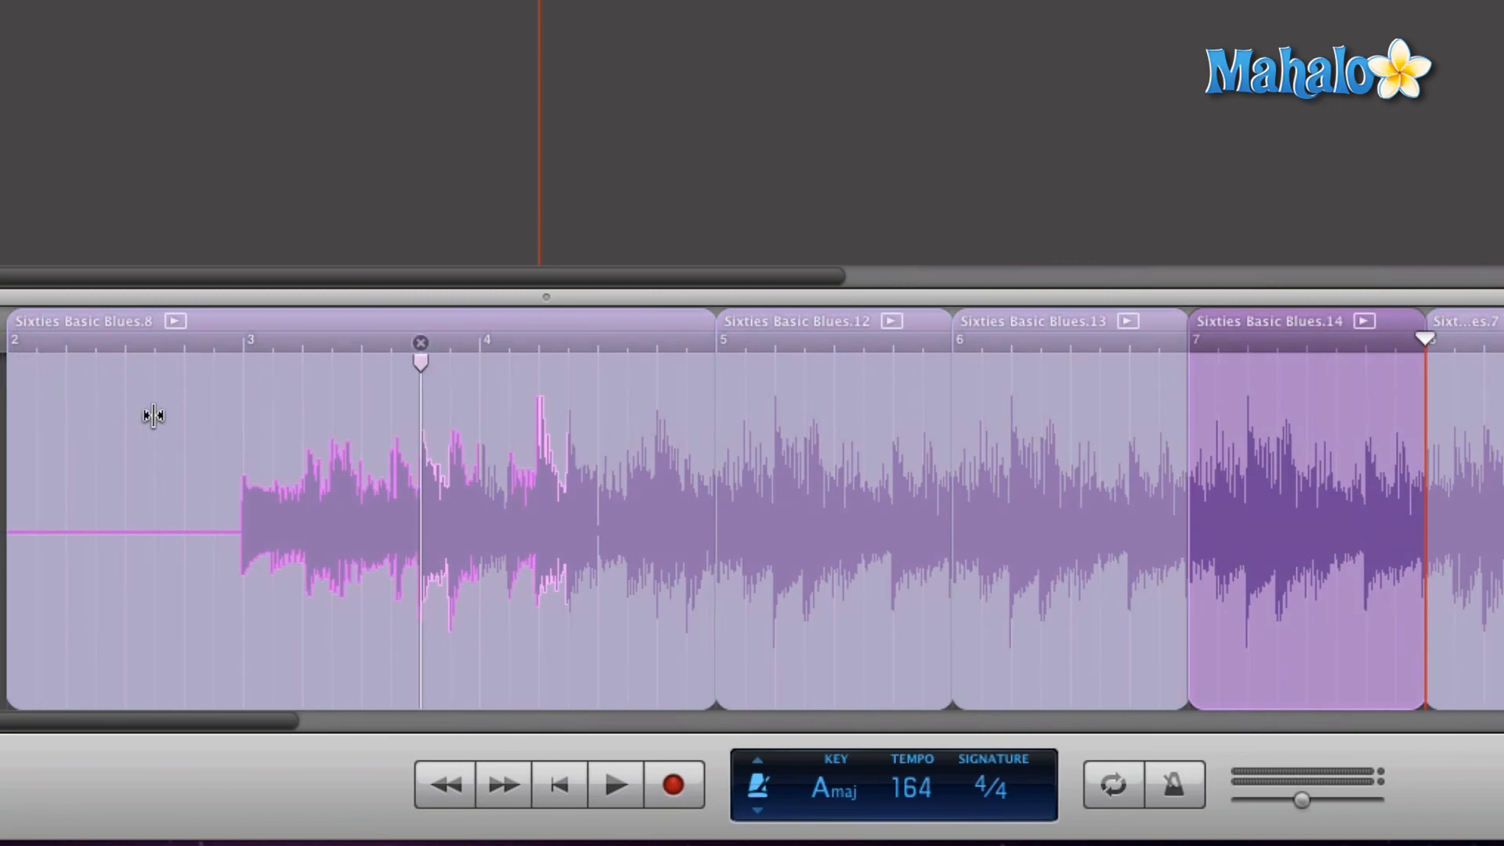
# Start playback of the extended verse with copies .13 and .14 in measures 6-7
pyautogui.click(617, 784)
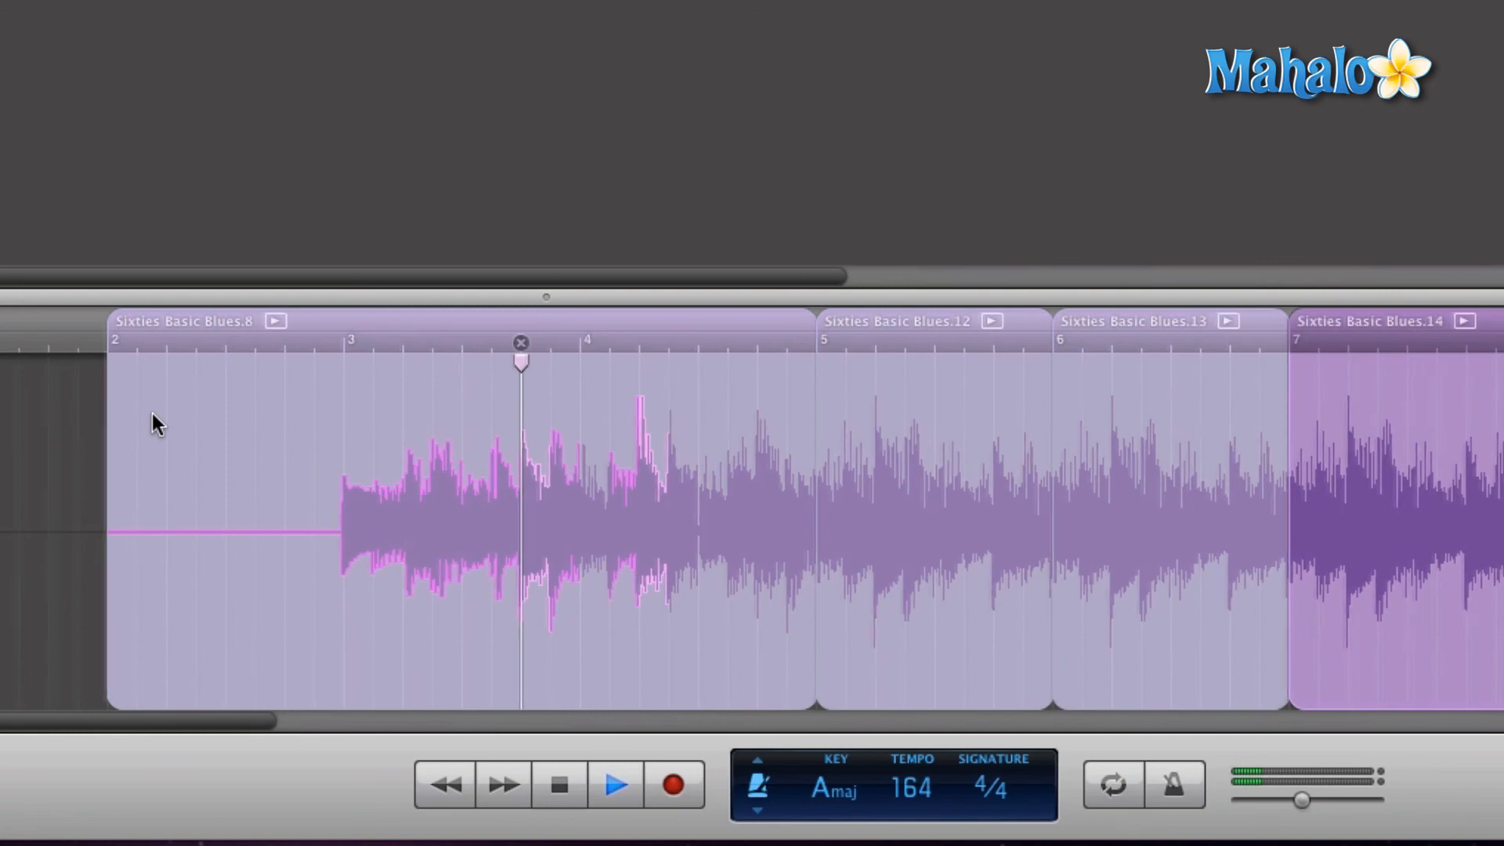